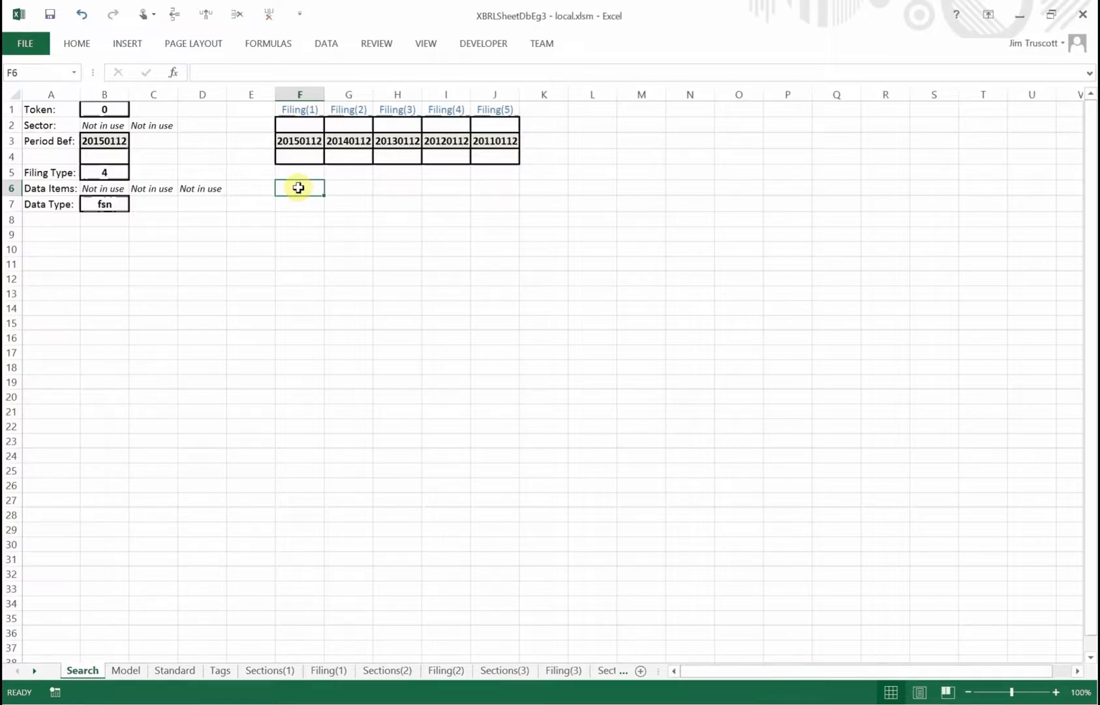
{"action": "mouse_move", "coordinate": [163, 167]}
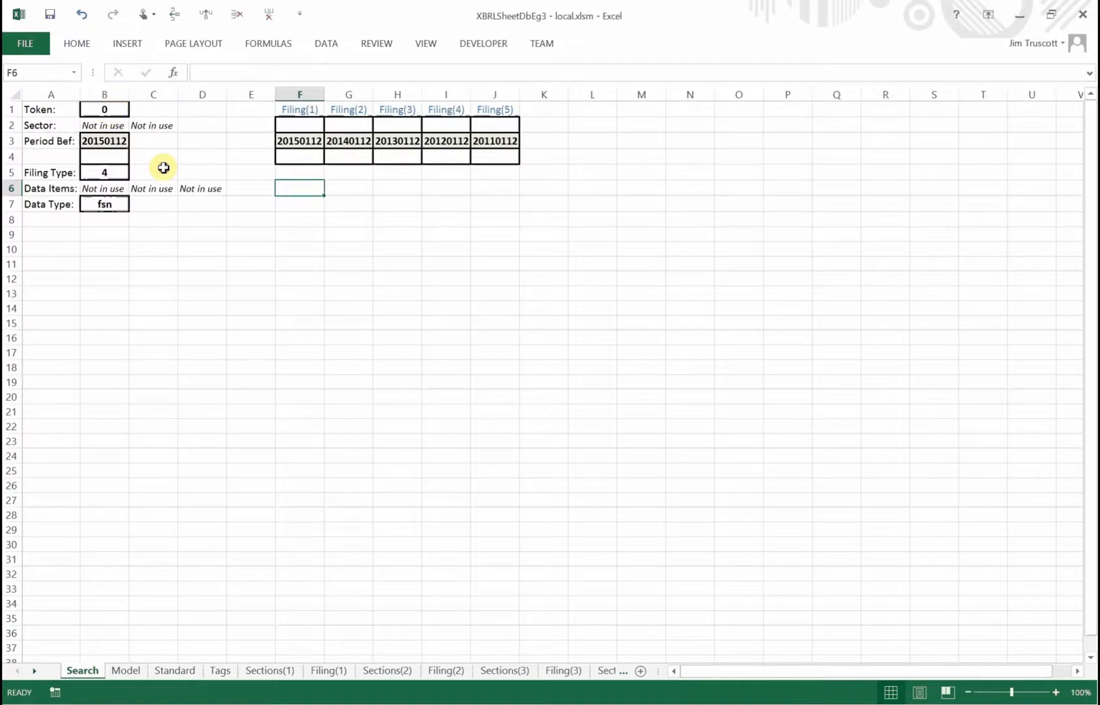
{"action": "left_click", "coordinate": [104, 108]}
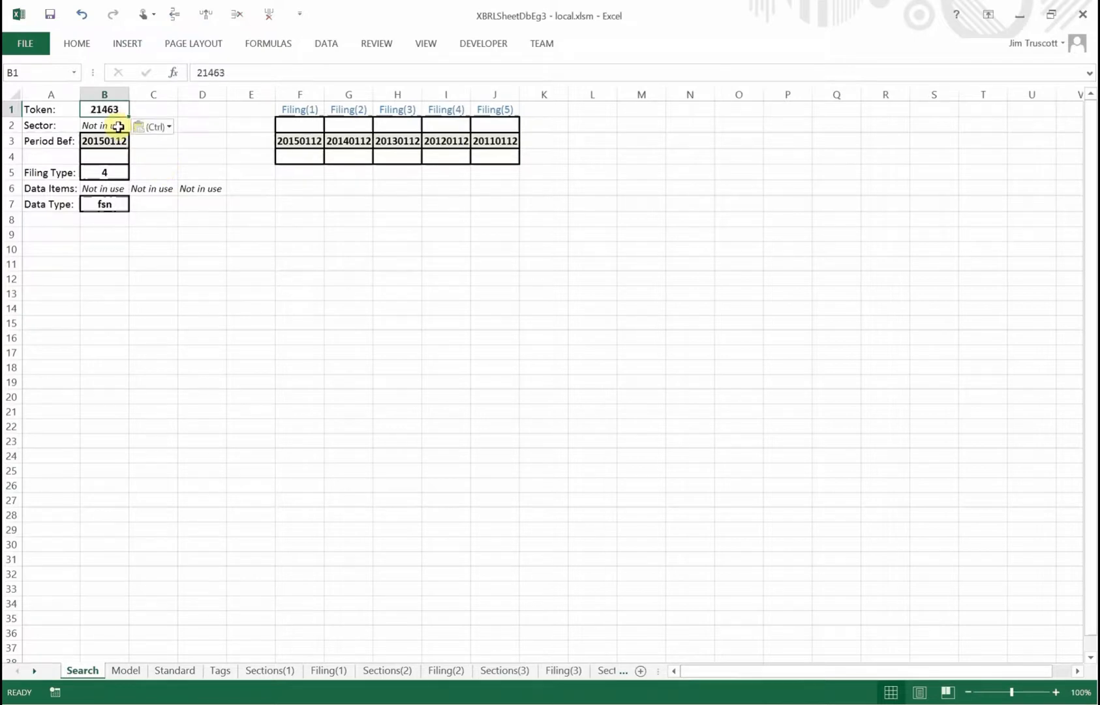
{"action": "left_click", "coordinate": [153, 219]}
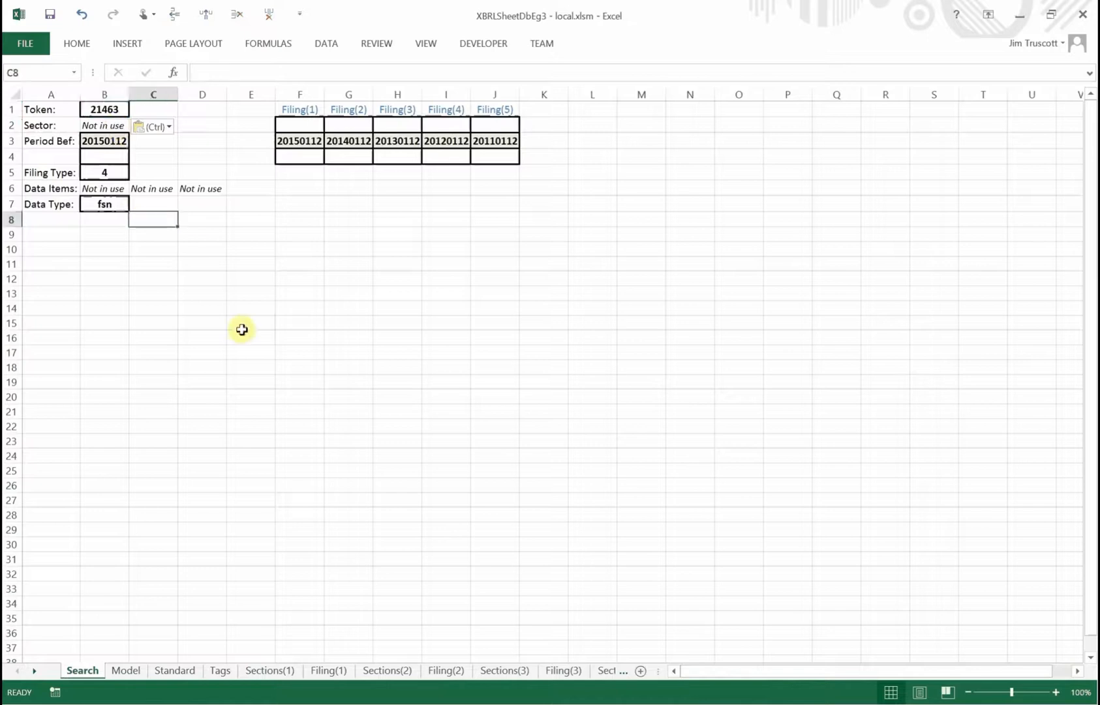
{"action": "mouse_move", "coordinate": [162, 171]}
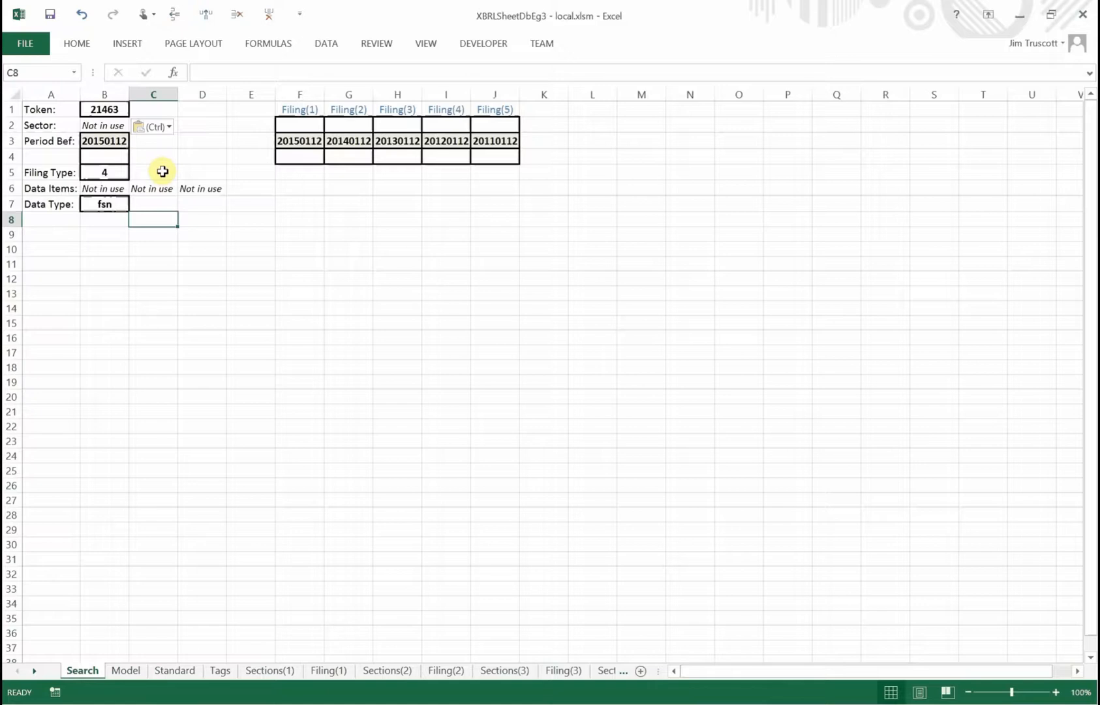
{"action": "mouse_move", "coordinate": [250, 222]}
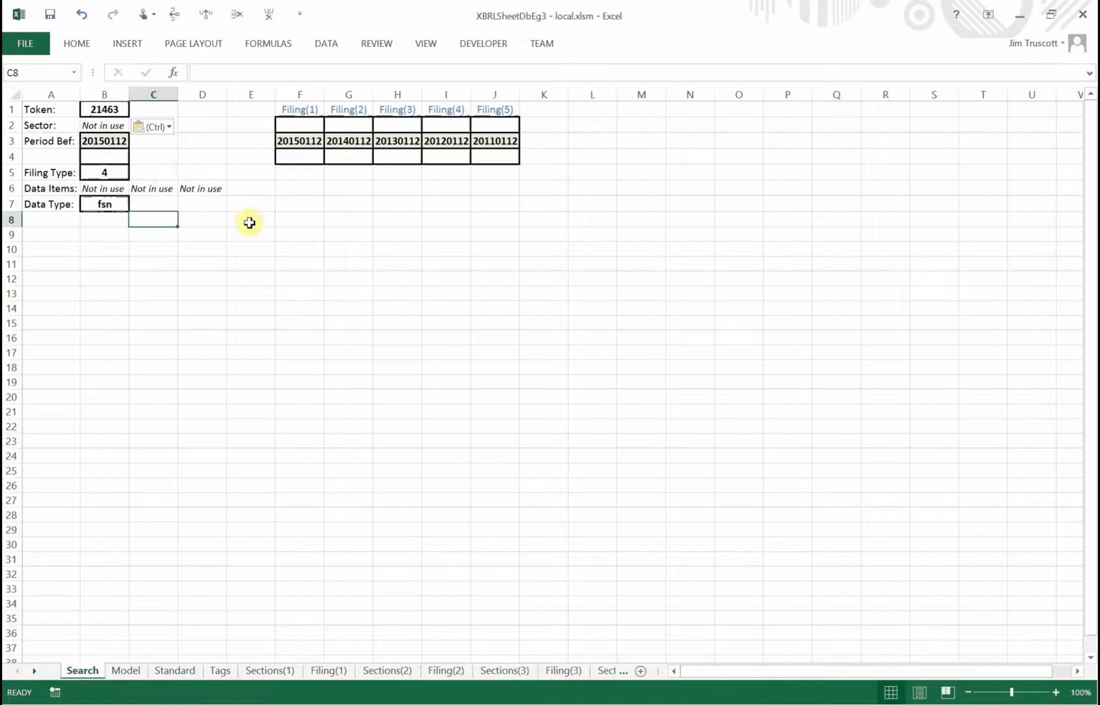
{"action": "mouse_move", "coordinate": [322, 217]}
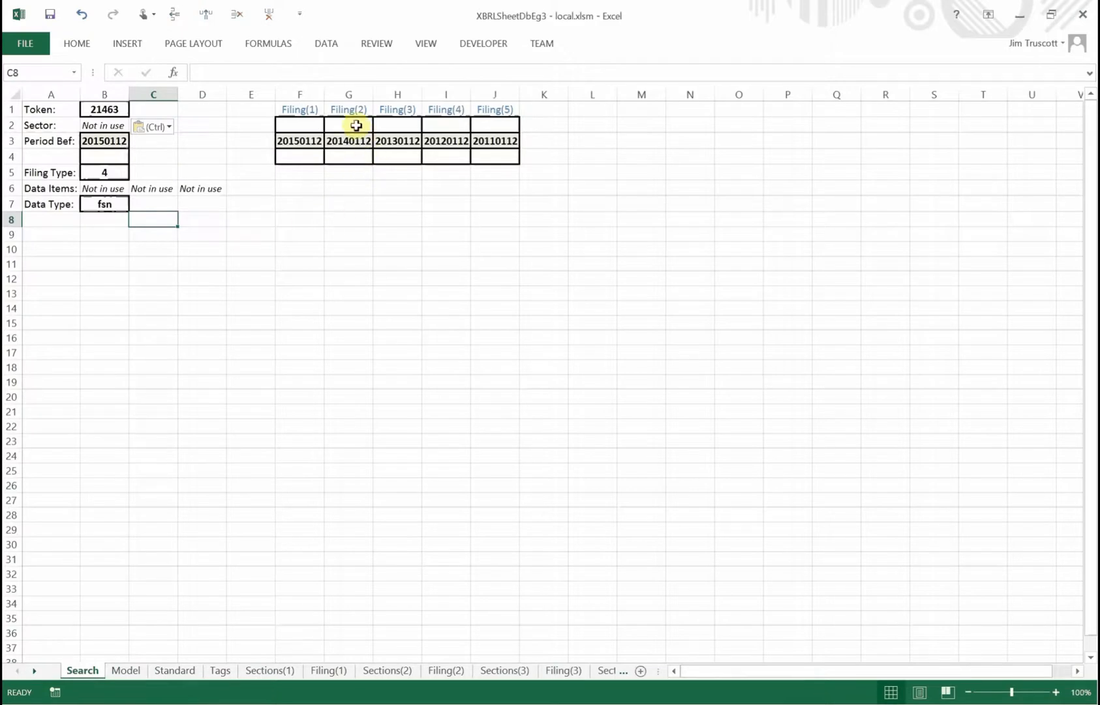
Step: Enter msft as the Filing(2) company in G2 and review the shifted date formulas
{"action": "left_click", "coordinate": [348, 125]}
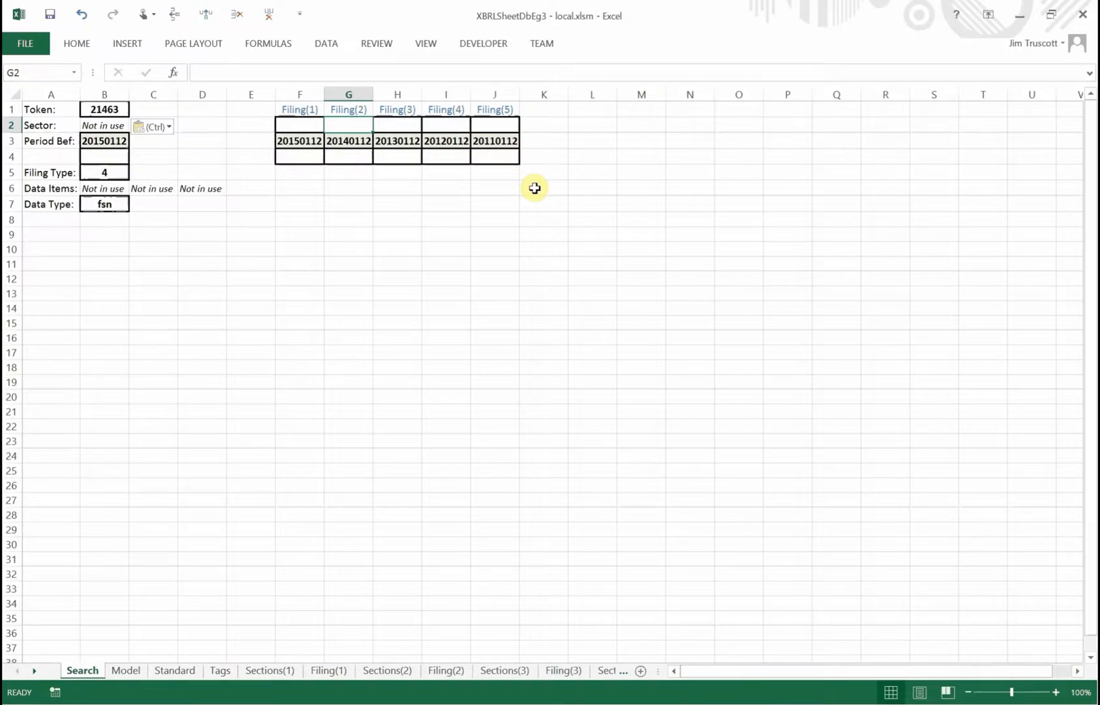
{"action": "type", "text": "msft"}
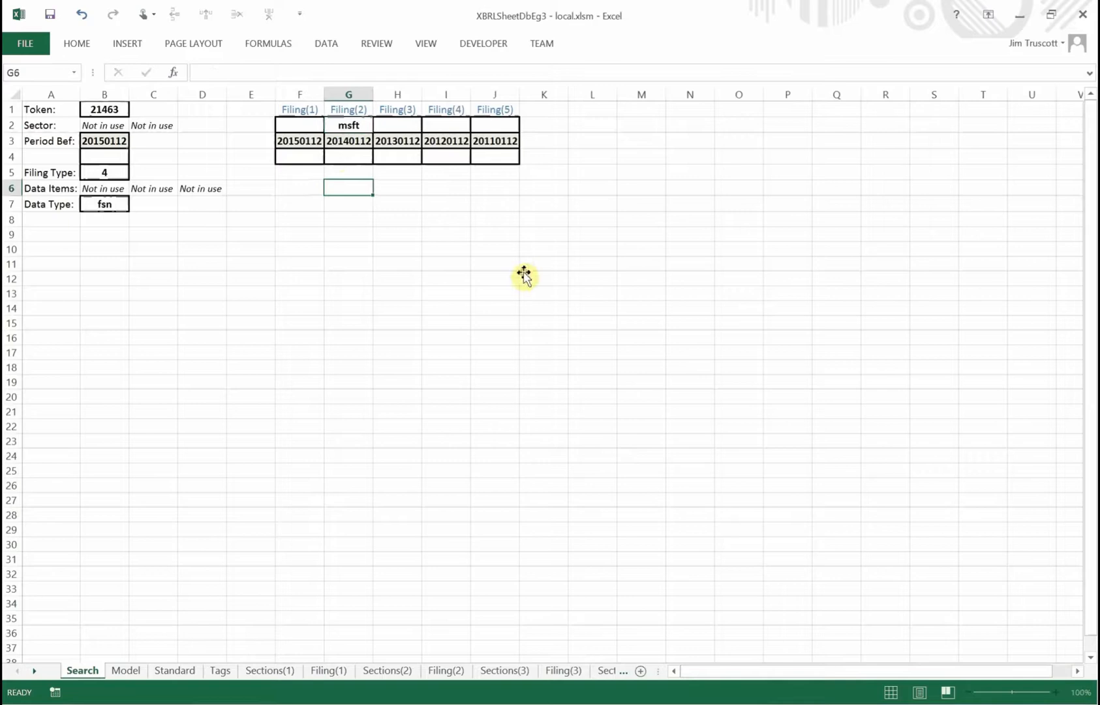
{"action": "left_click", "coordinate": [104, 172]}
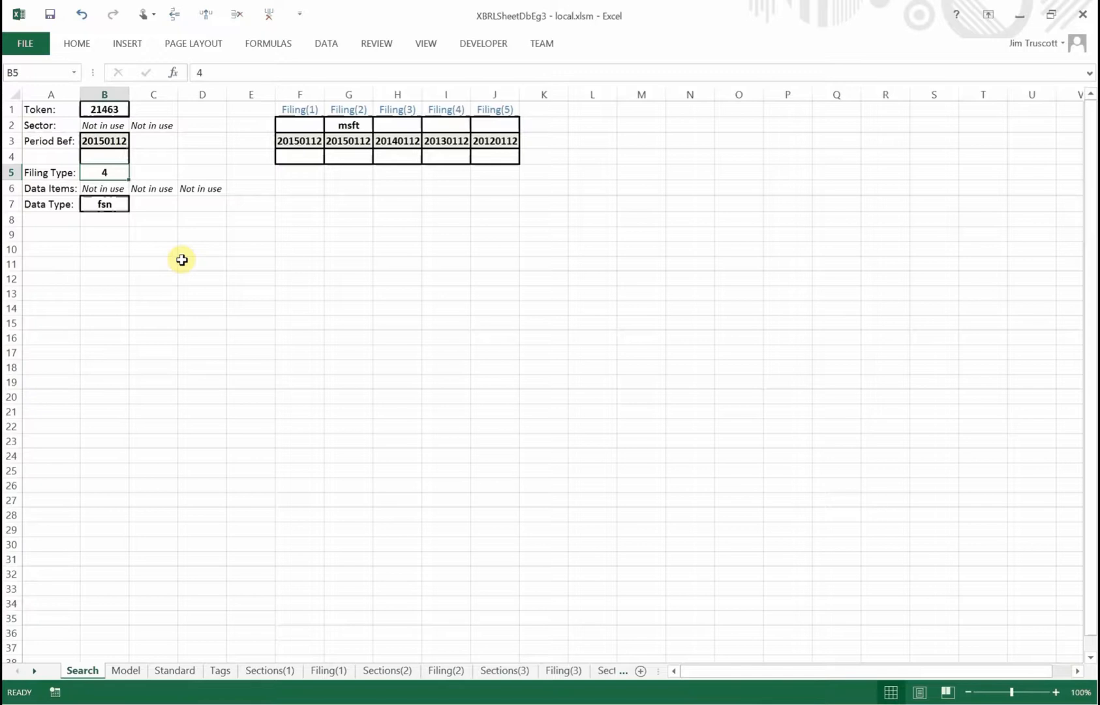
{"action": "left_click", "coordinate": [104, 141]}
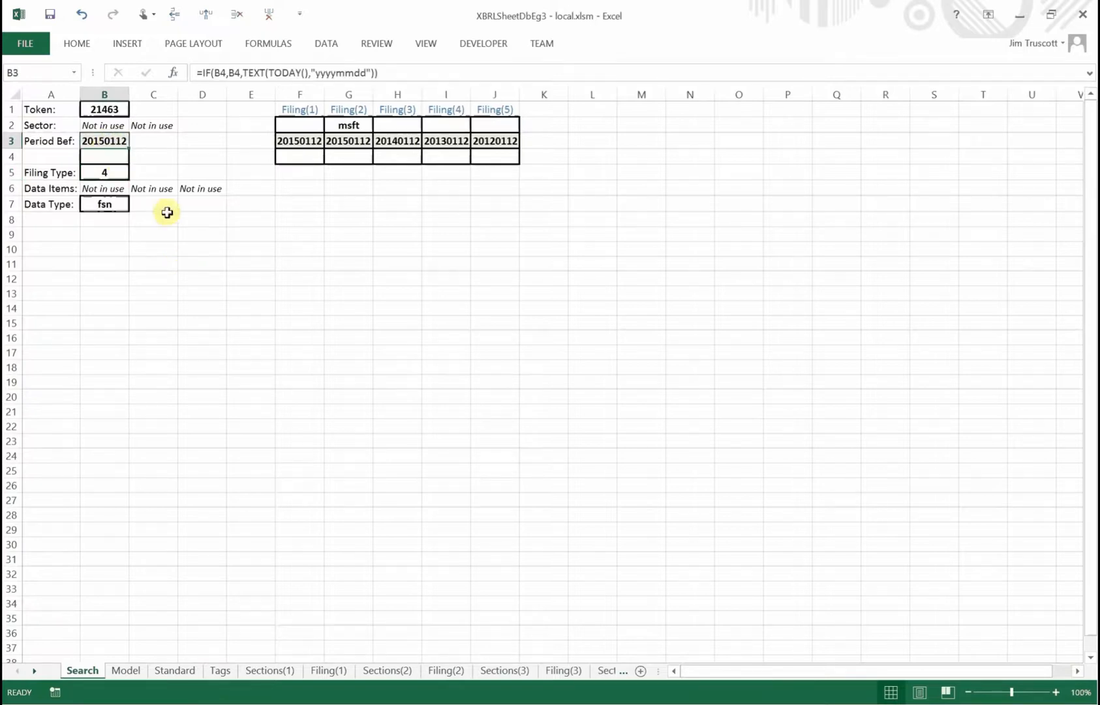
{"action": "left_click", "coordinate": [349, 141]}
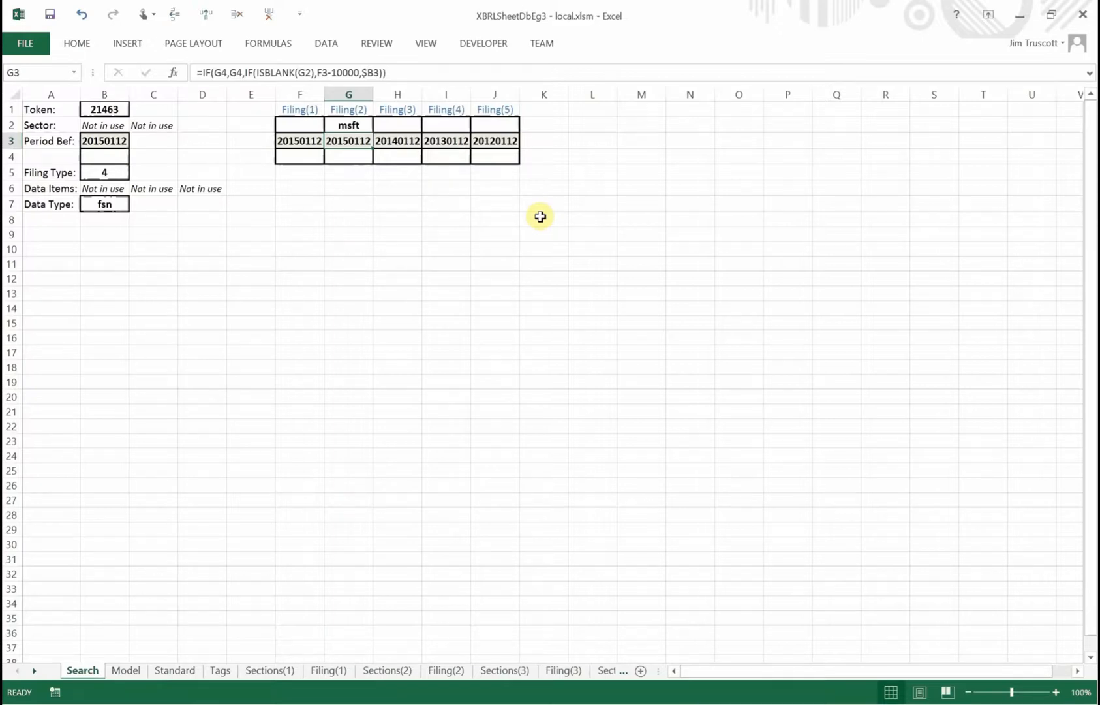
{"action": "mouse_move", "coordinate": [357, 156]}
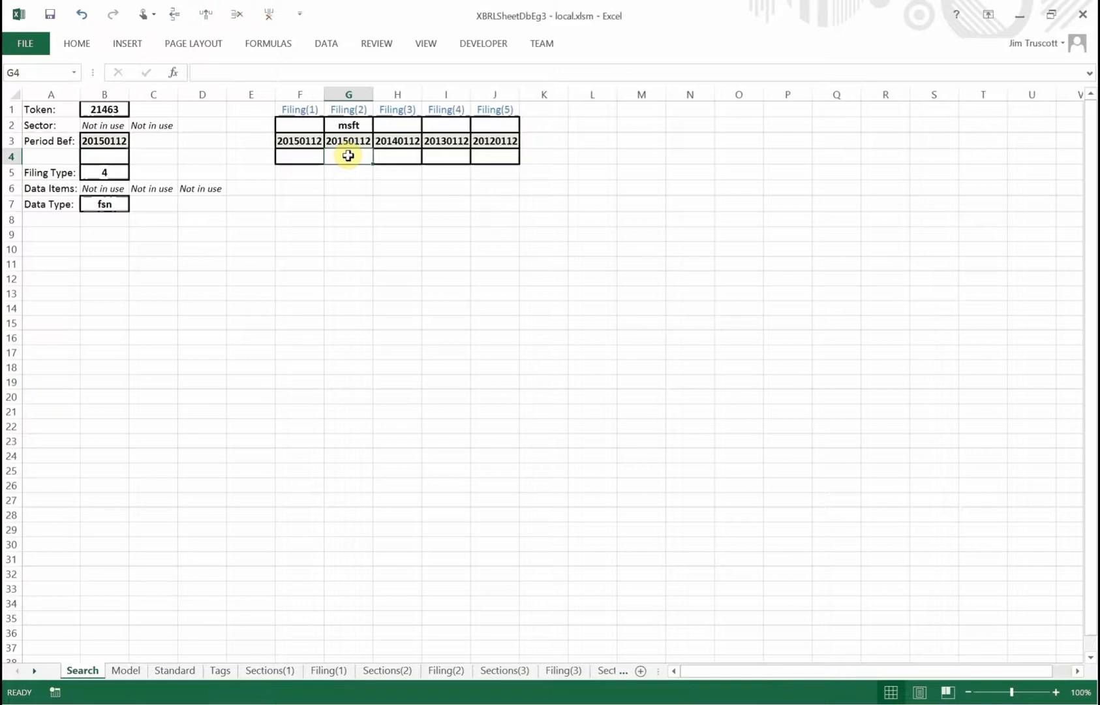
{"action": "mouse_move", "coordinate": [348, 110]}
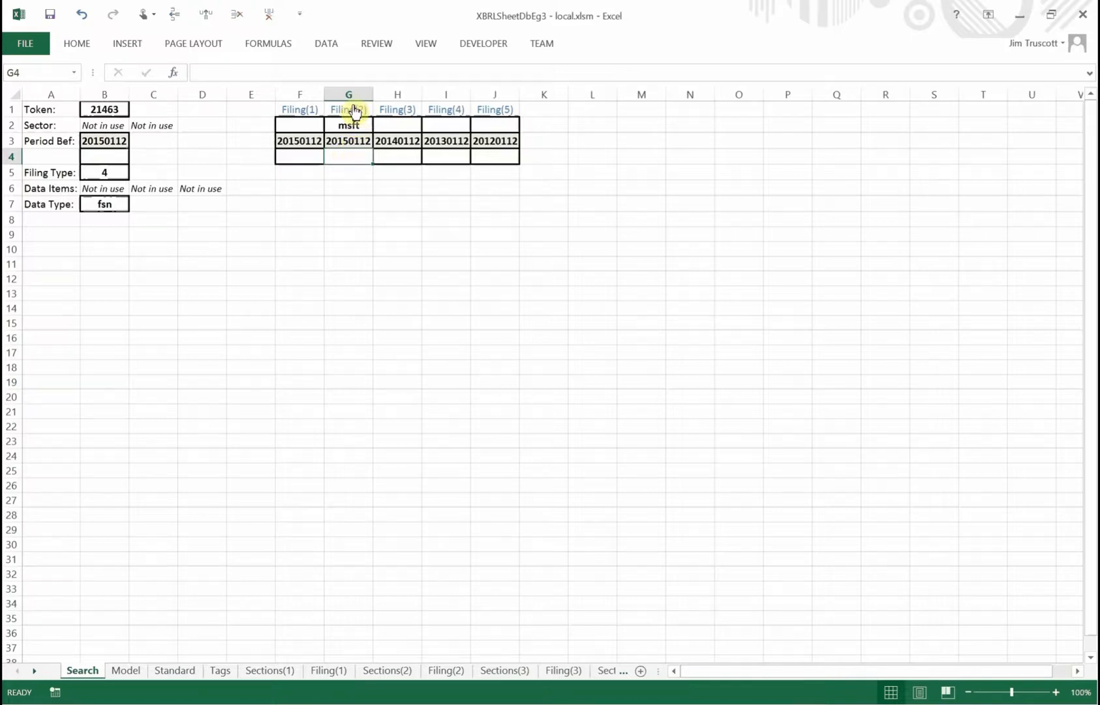
Step: Follow the Filing(2) link in G1 to the Microsoft Corporation 10-K sheet and view its query options
{"action": "left_click", "coordinate": [348, 109]}
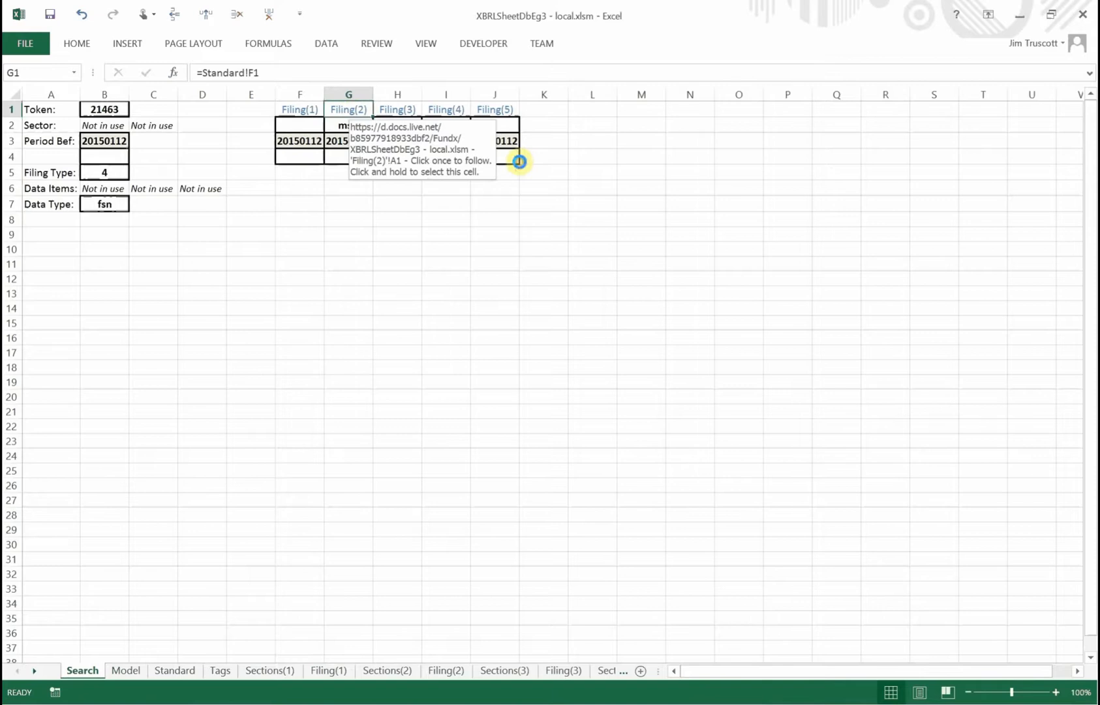
{"action": "left_click", "coordinate": [445, 670]}
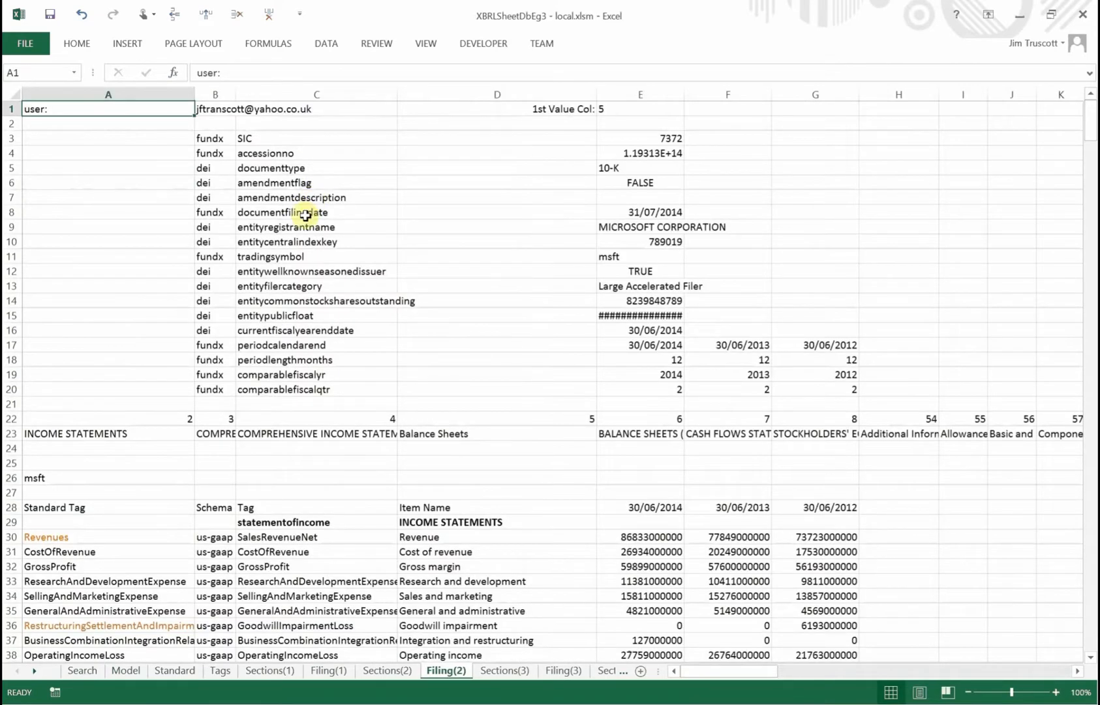
{"action": "left_click", "coordinate": [315, 212]}
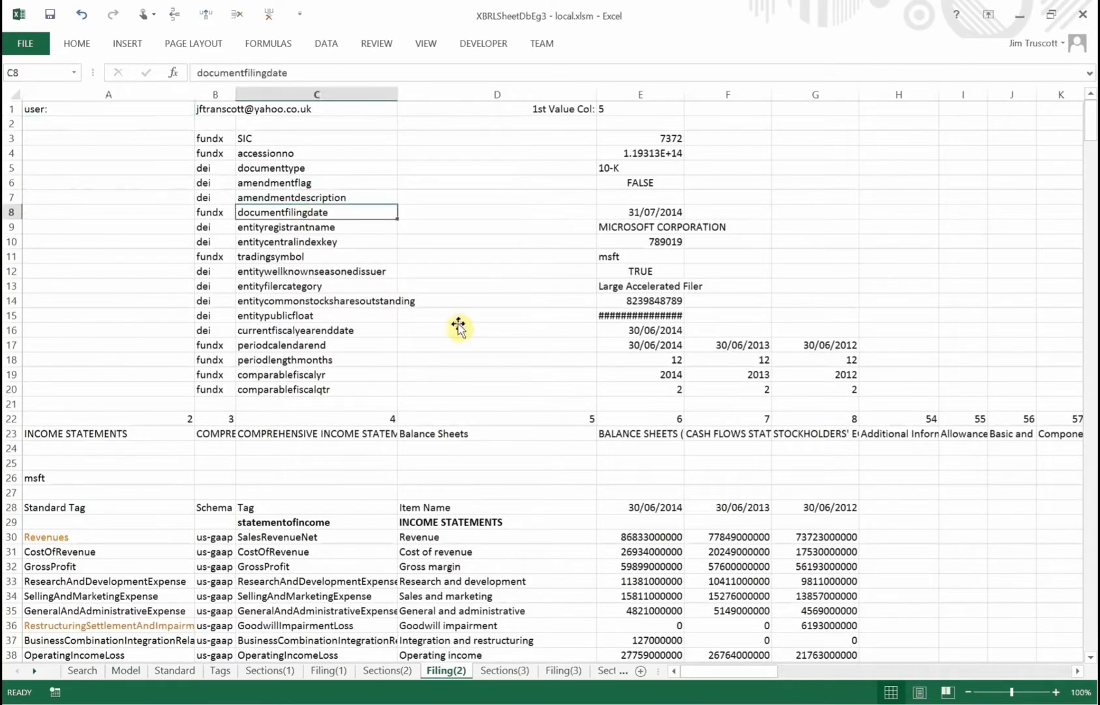
{"action": "mouse_move", "coordinate": [305, 212]}
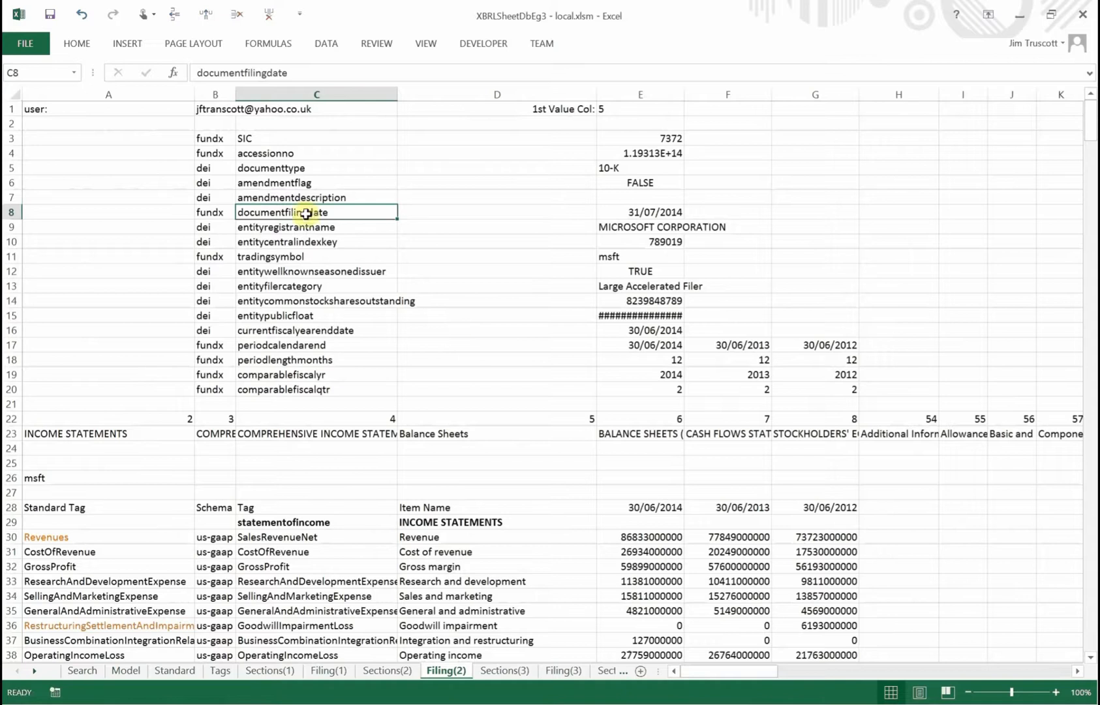
{"action": "right_click", "coordinate": [304, 212]}
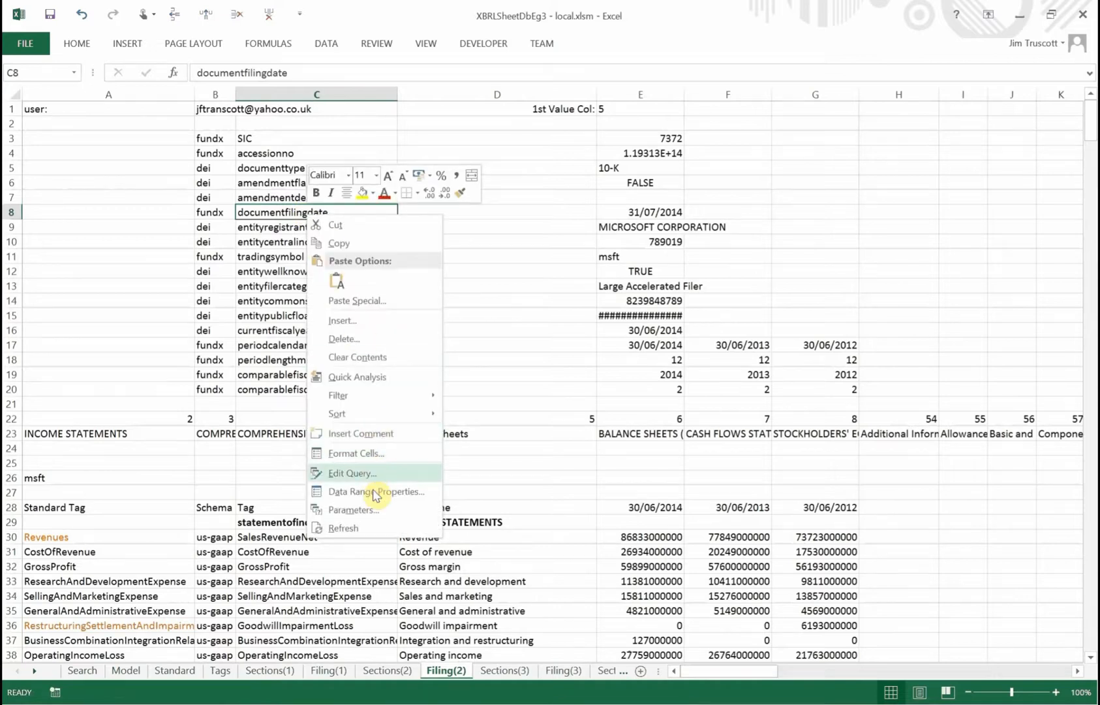
{"action": "mouse_move", "coordinate": [385, 527]}
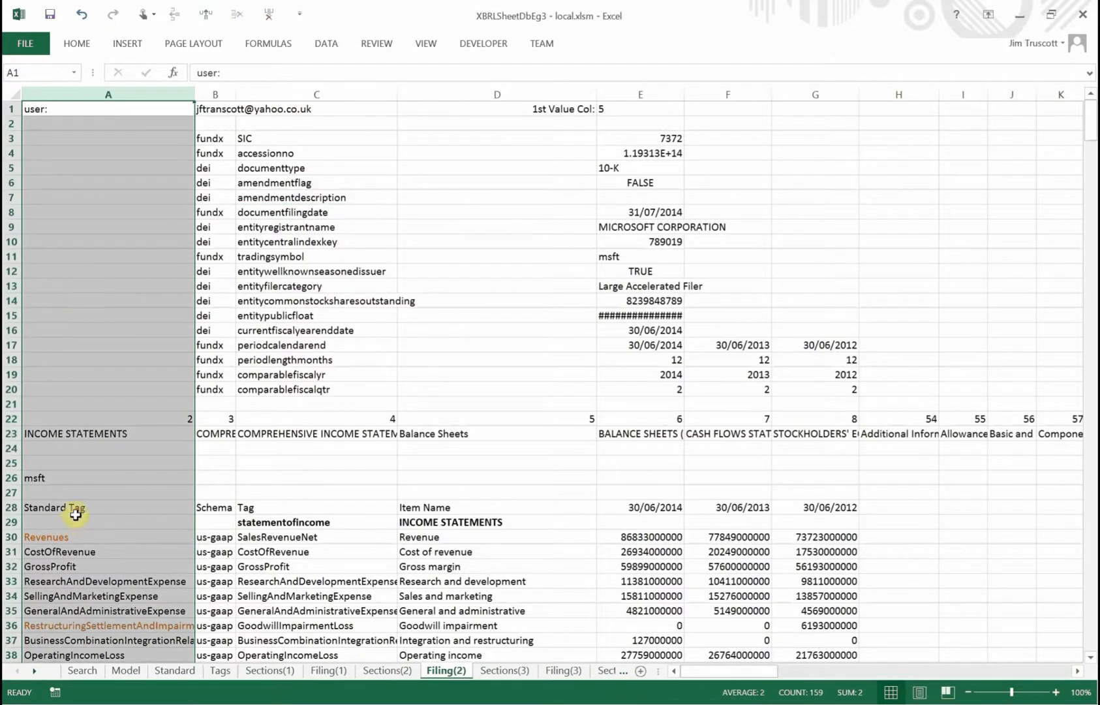
Step: Review the SalesRevenueNet and Revenues tags in row 30 of the income statement
{"action": "left_click", "coordinate": [76, 507]}
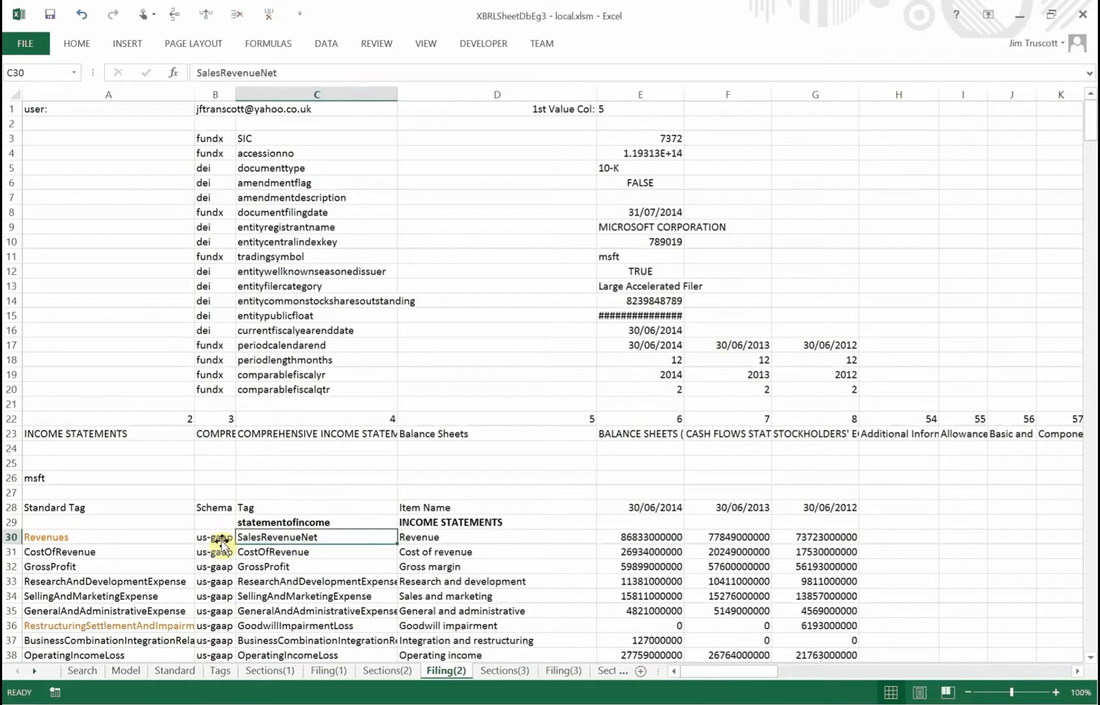
{"action": "left_click", "coordinate": [46, 536]}
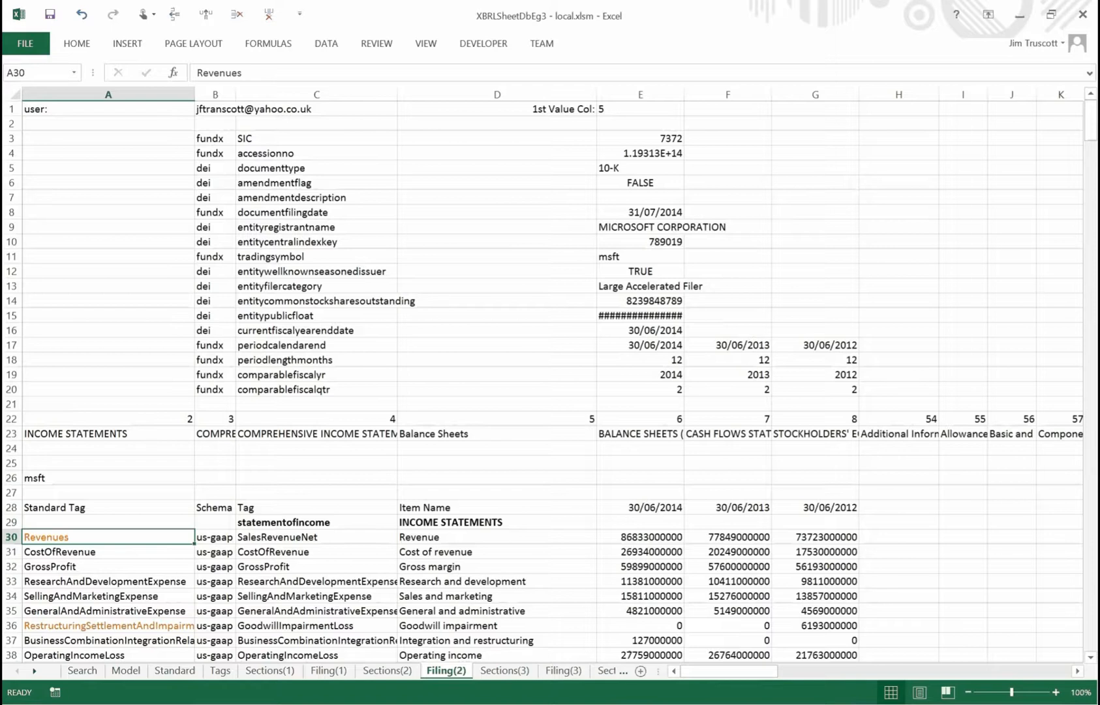
{"action": "mouse_move", "coordinate": [300, 539]}
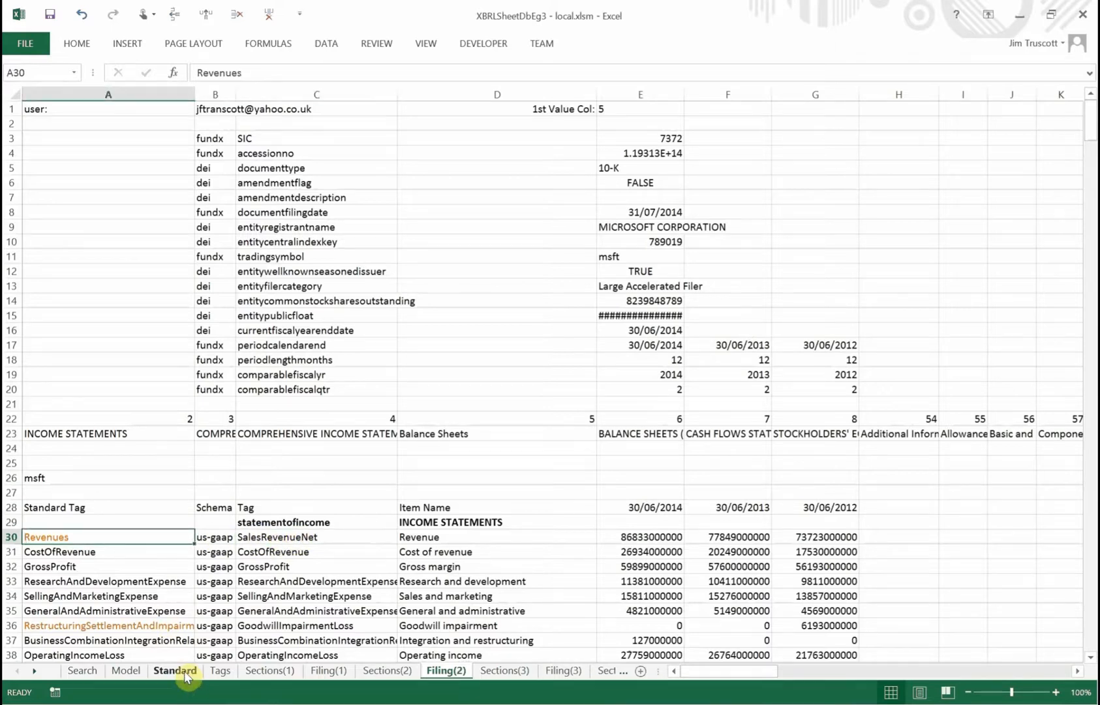
{"action": "left_click", "coordinate": [175, 670]}
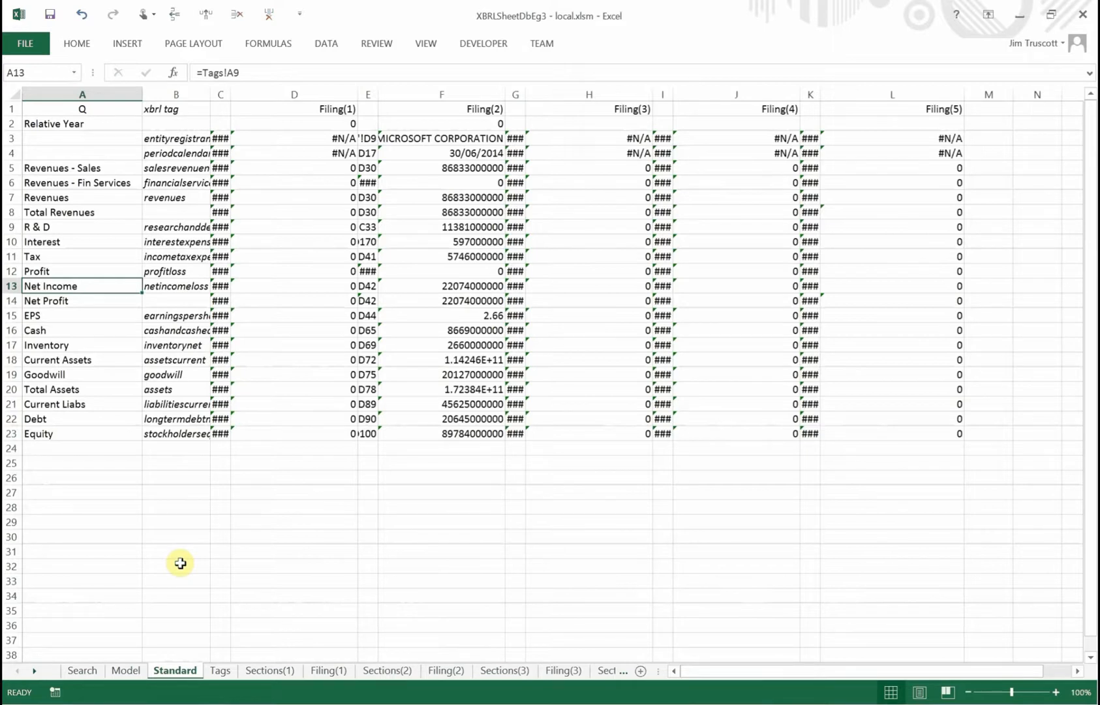
{"action": "mouse_move", "coordinate": [428, 697]}
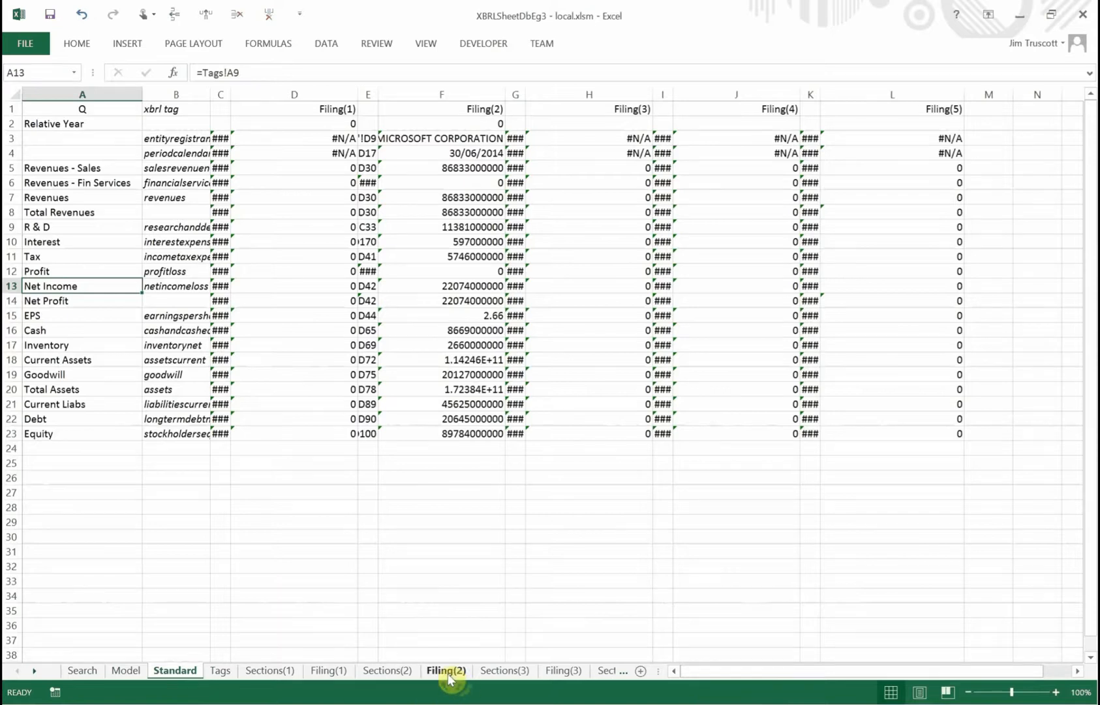
{"action": "left_click", "coordinate": [446, 669]}
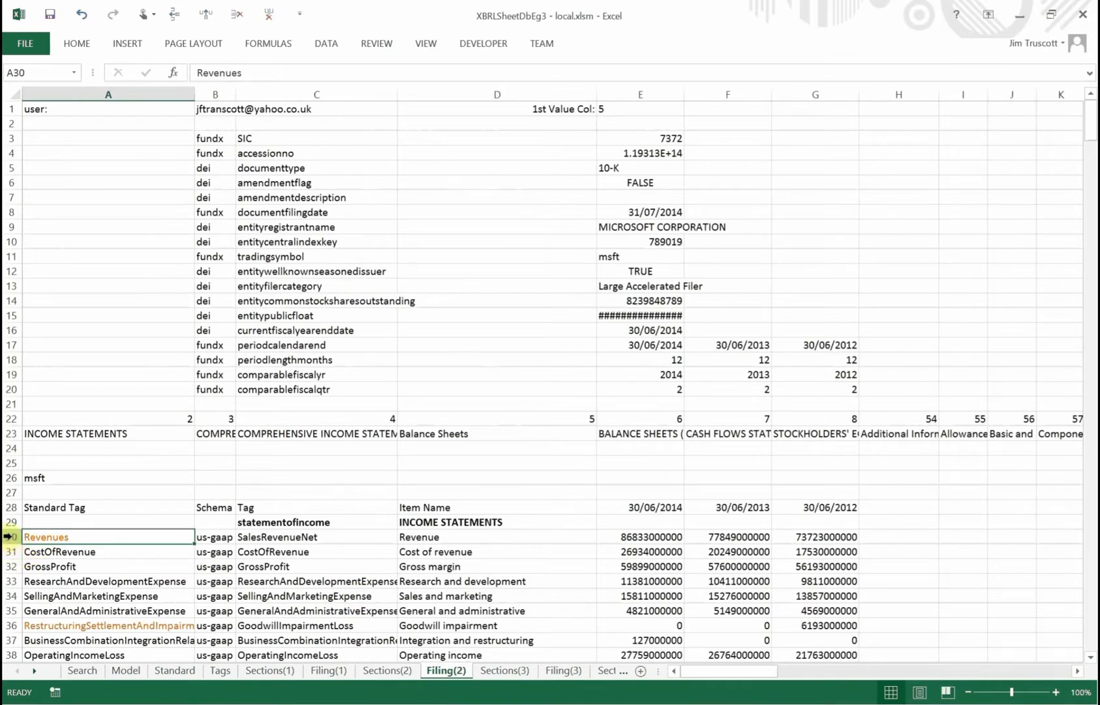
{"action": "left_click", "coordinate": [442, 536]}
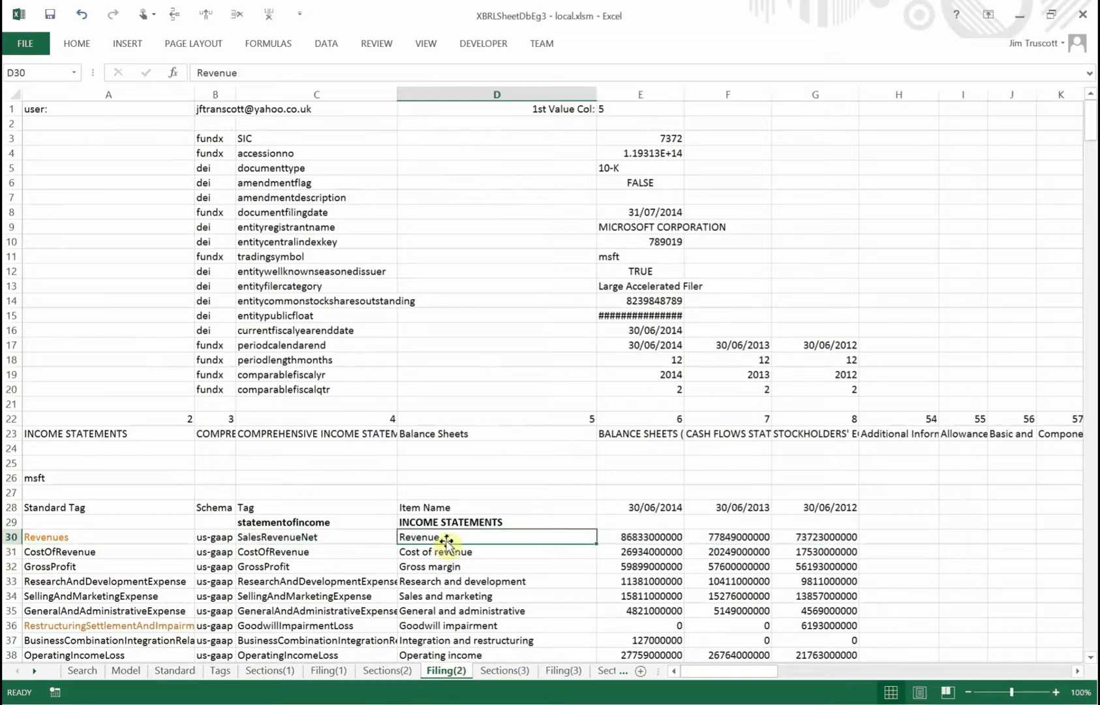
{"action": "mouse_move", "coordinate": [476, 545]}
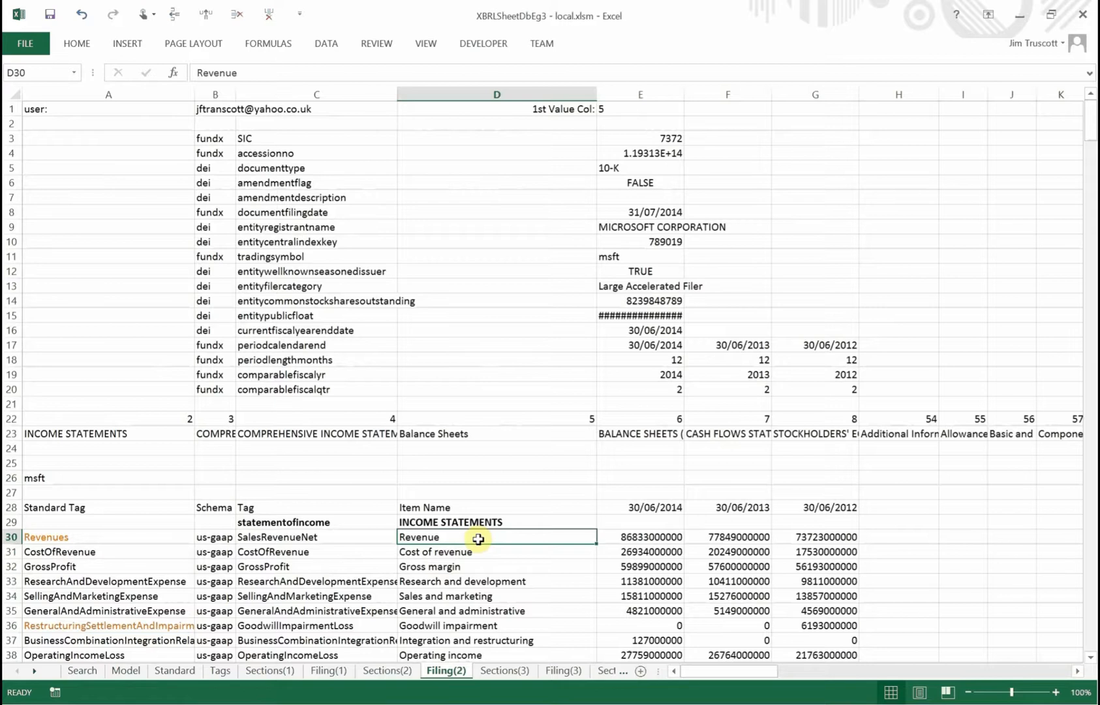
{"action": "mouse_move", "coordinate": [325, 537]}
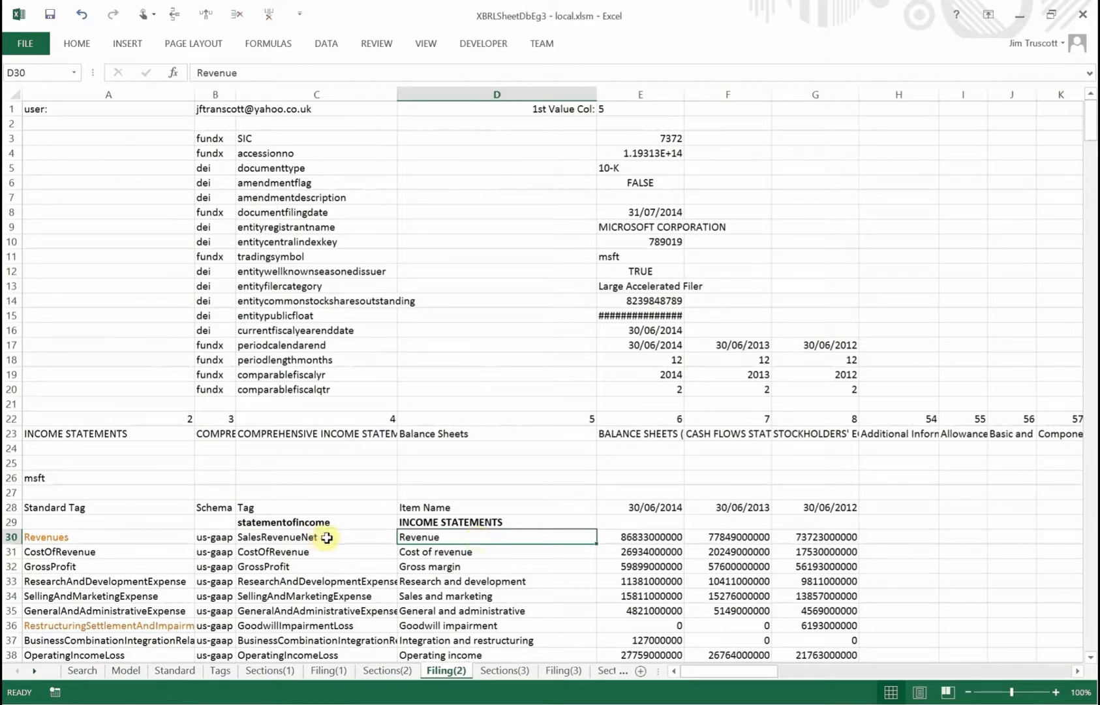
{"action": "mouse_move", "coordinate": [325, 537]}
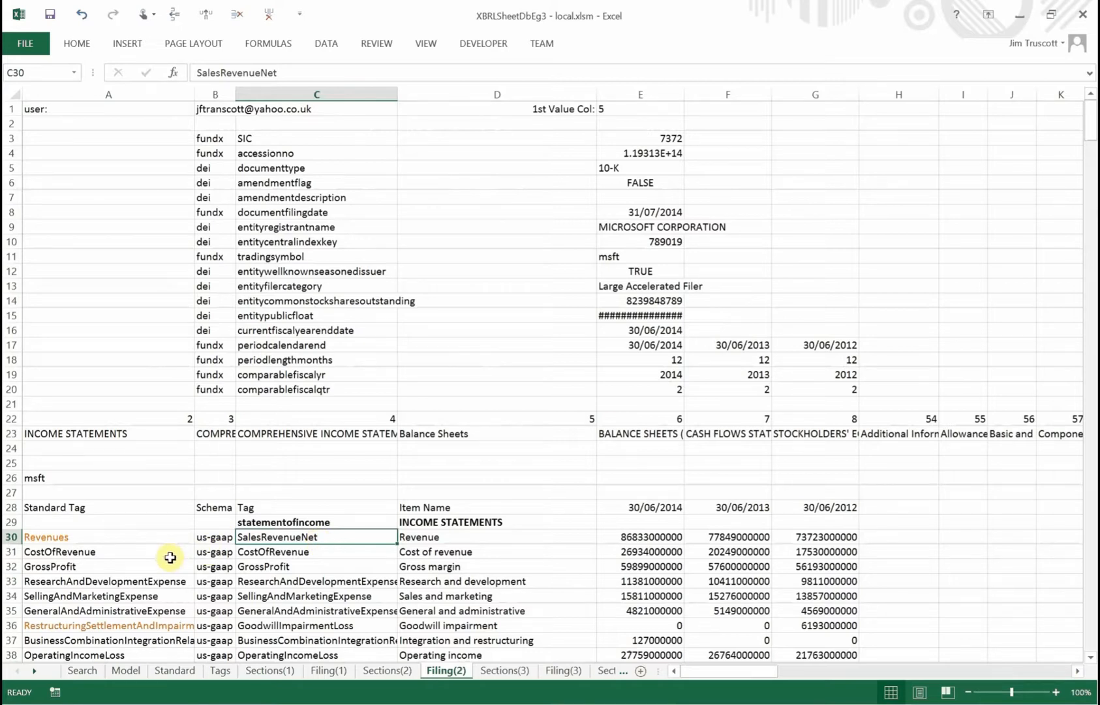
{"action": "mouse_move", "coordinate": [137, 557]}
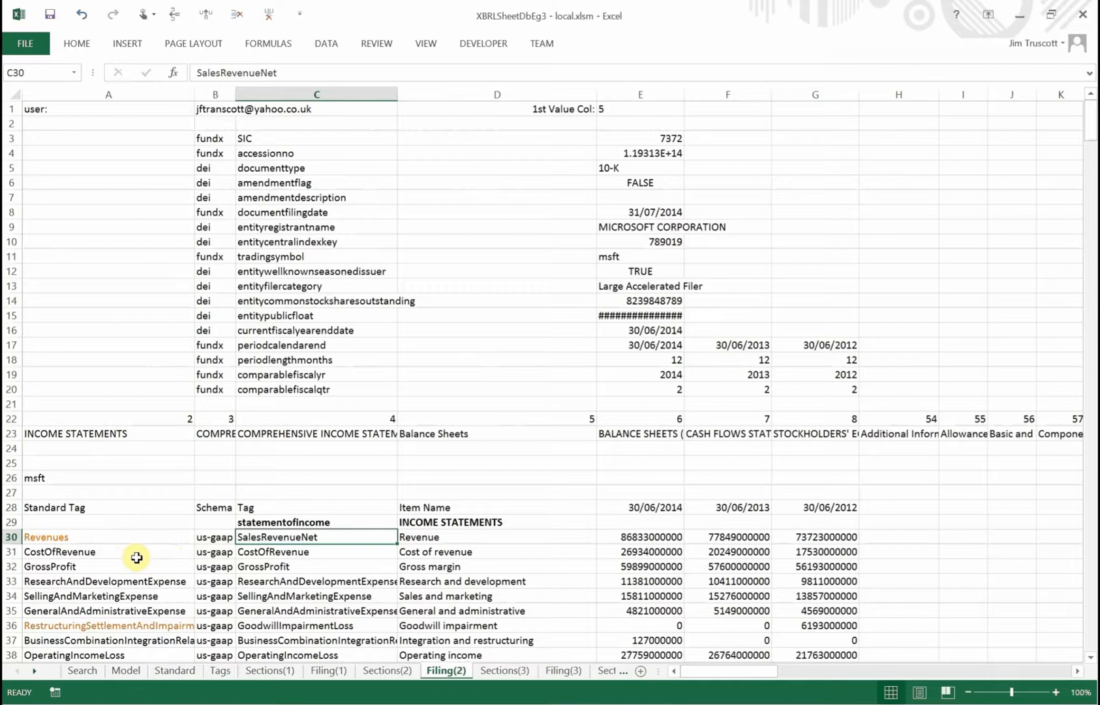
{"action": "mouse_move", "coordinate": [147, 536]}
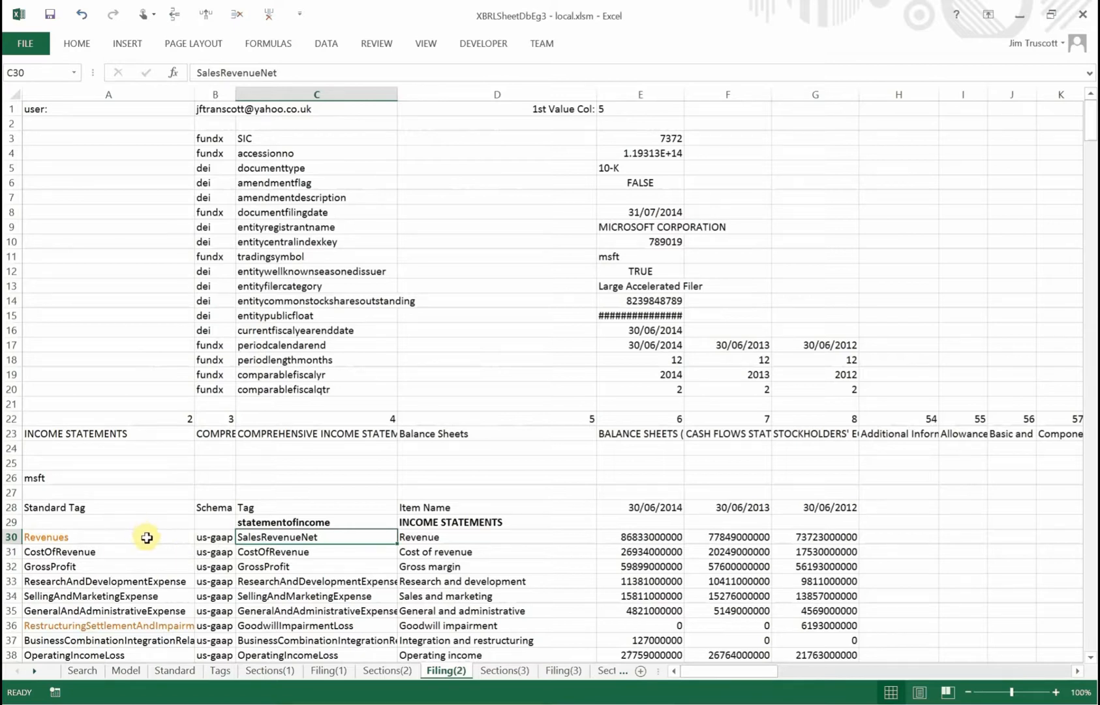
{"action": "left_click", "coordinate": [46, 536]}
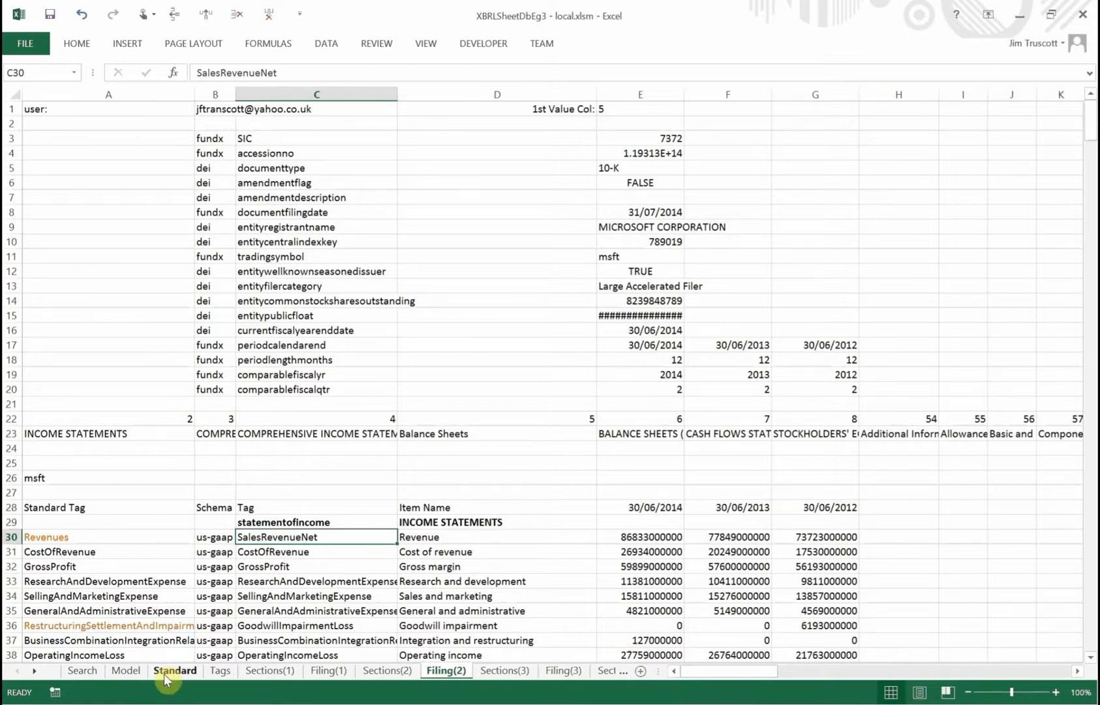
{"action": "left_click", "coordinate": [175, 669]}
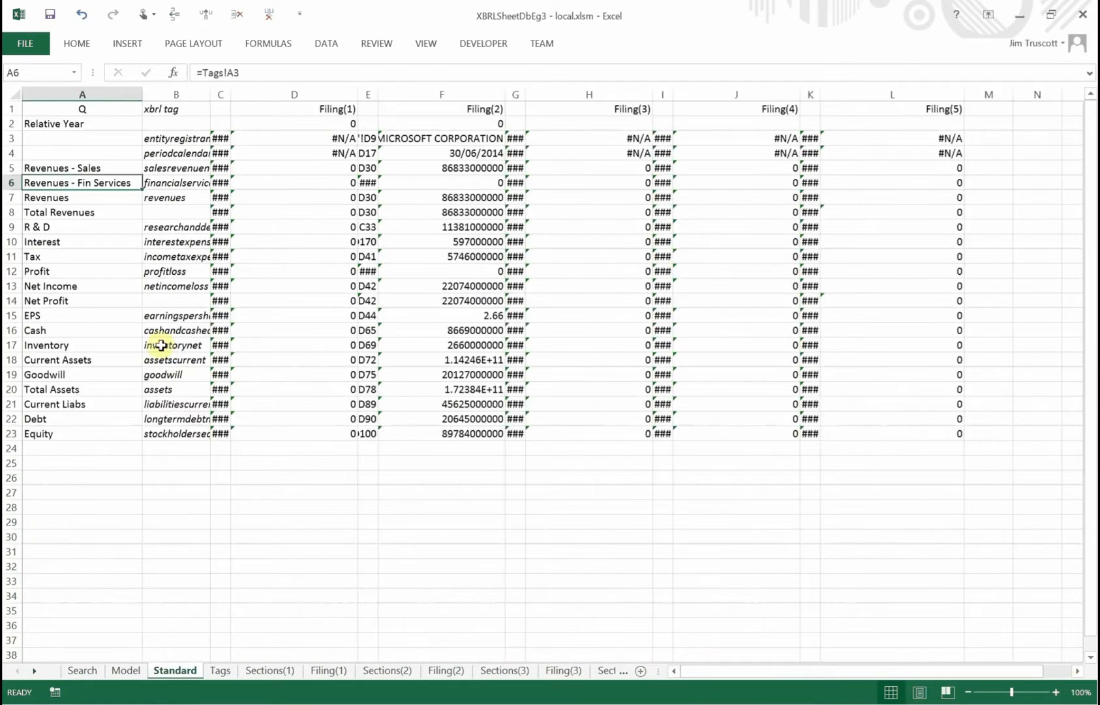
{"action": "mouse_move", "coordinate": [153, 252]}
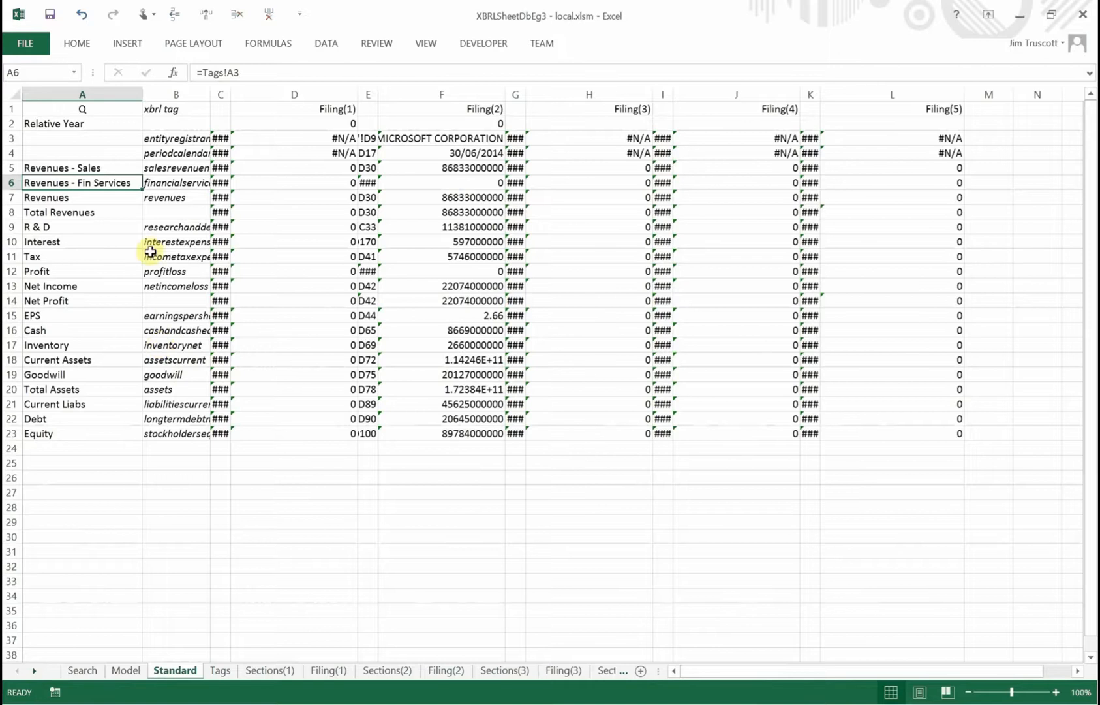
{"action": "left_click", "coordinate": [441, 211]}
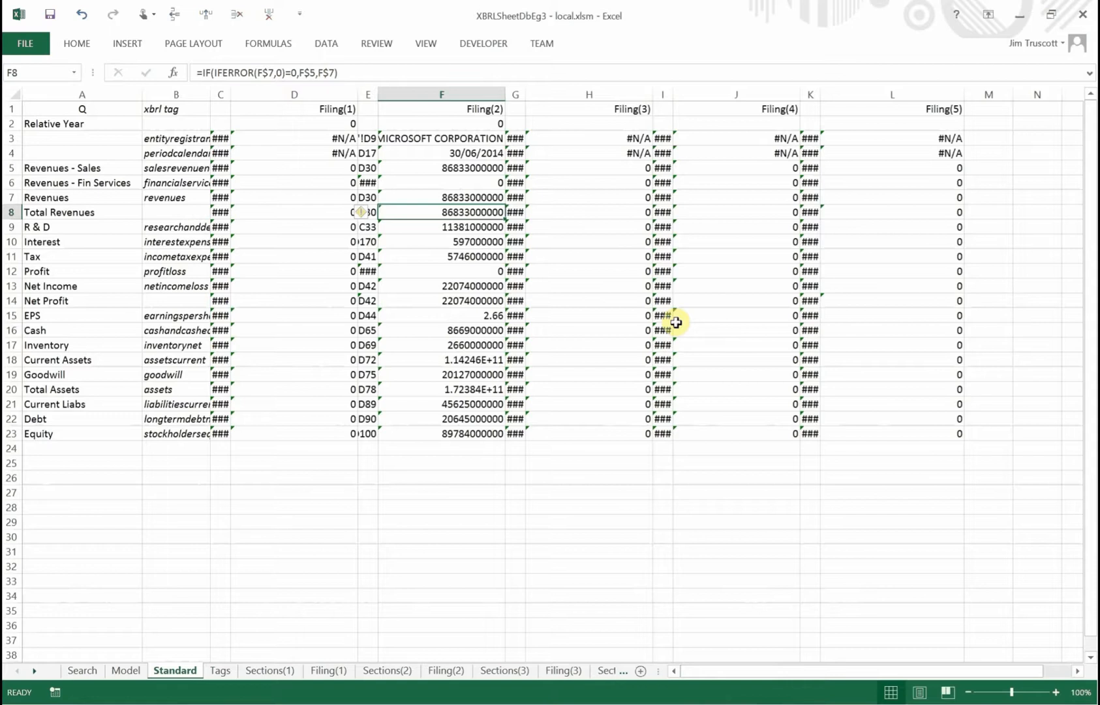
{"action": "mouse_move", "coordinate": [181, 182]}
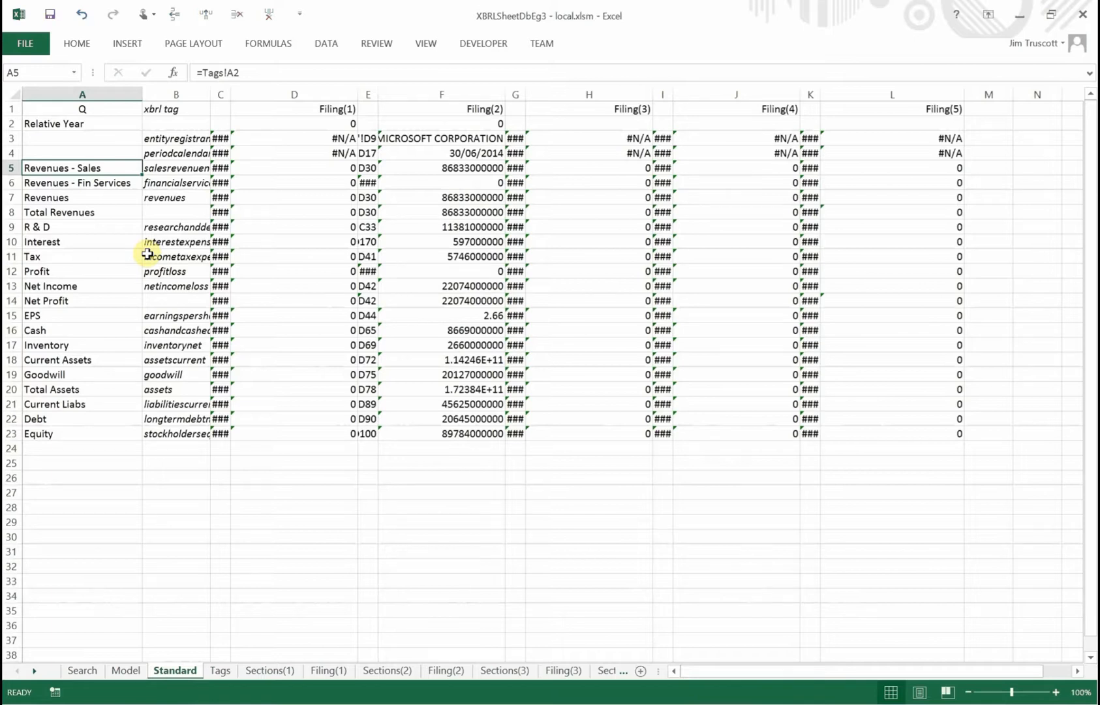
{"action": "mouse_move", "coordinate": [98, 184]}
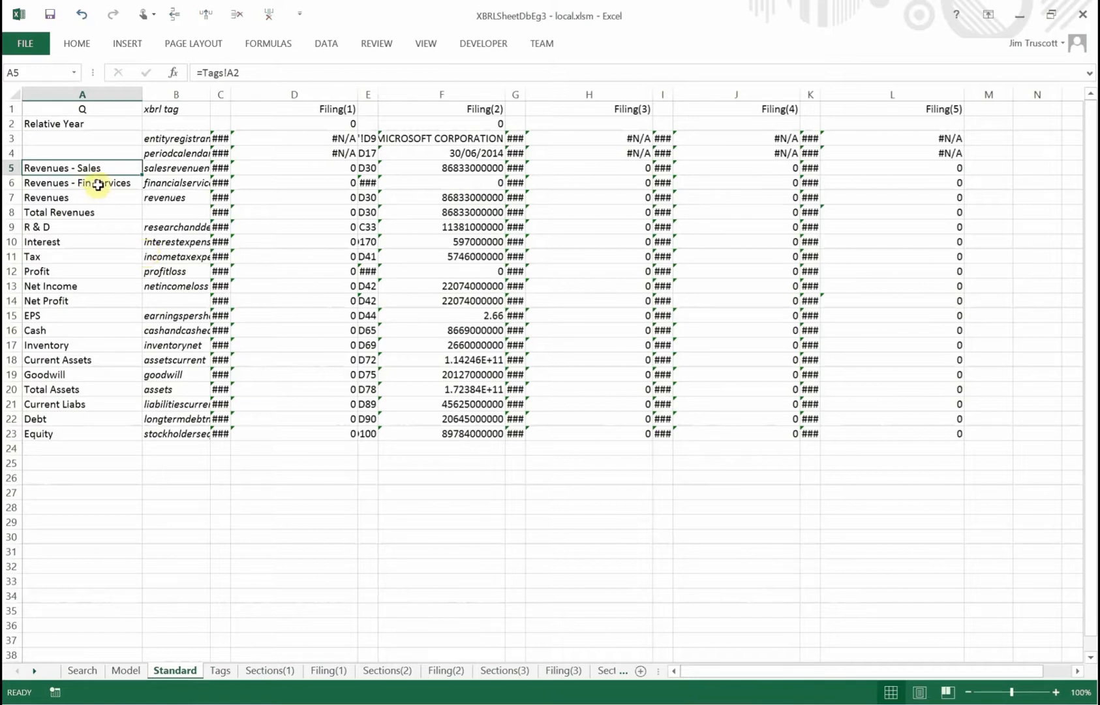
{"action": "left_click", "coordinate": [82, 182]}
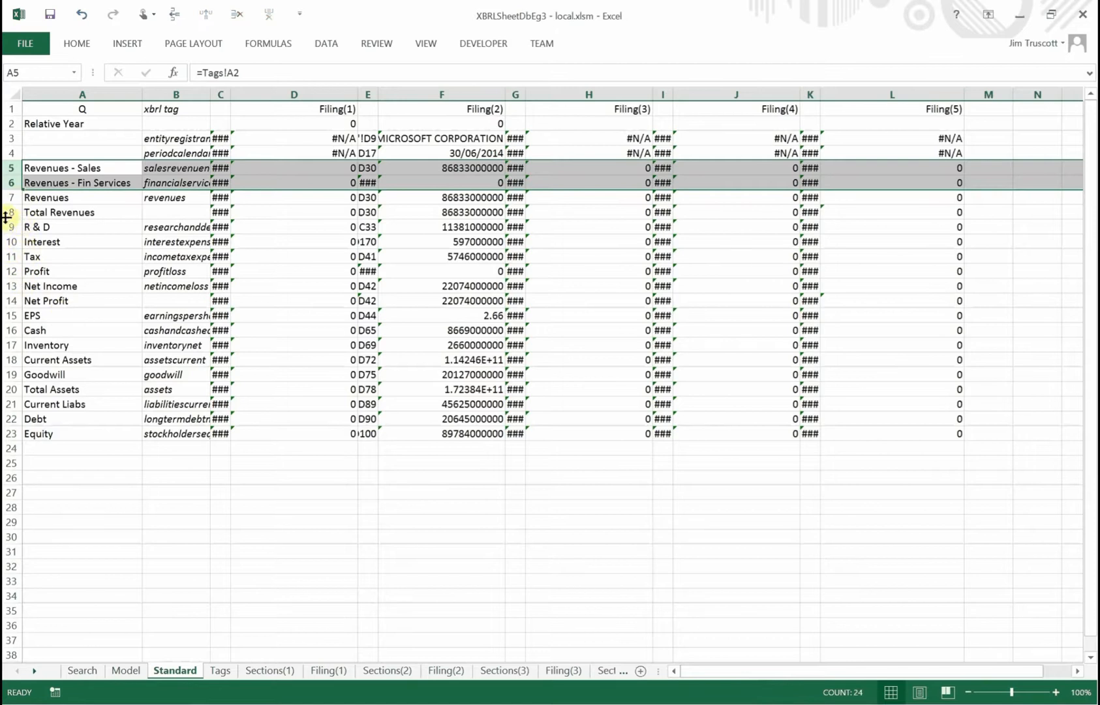
{"action": "left_click", "coordinate": [59, 211]}
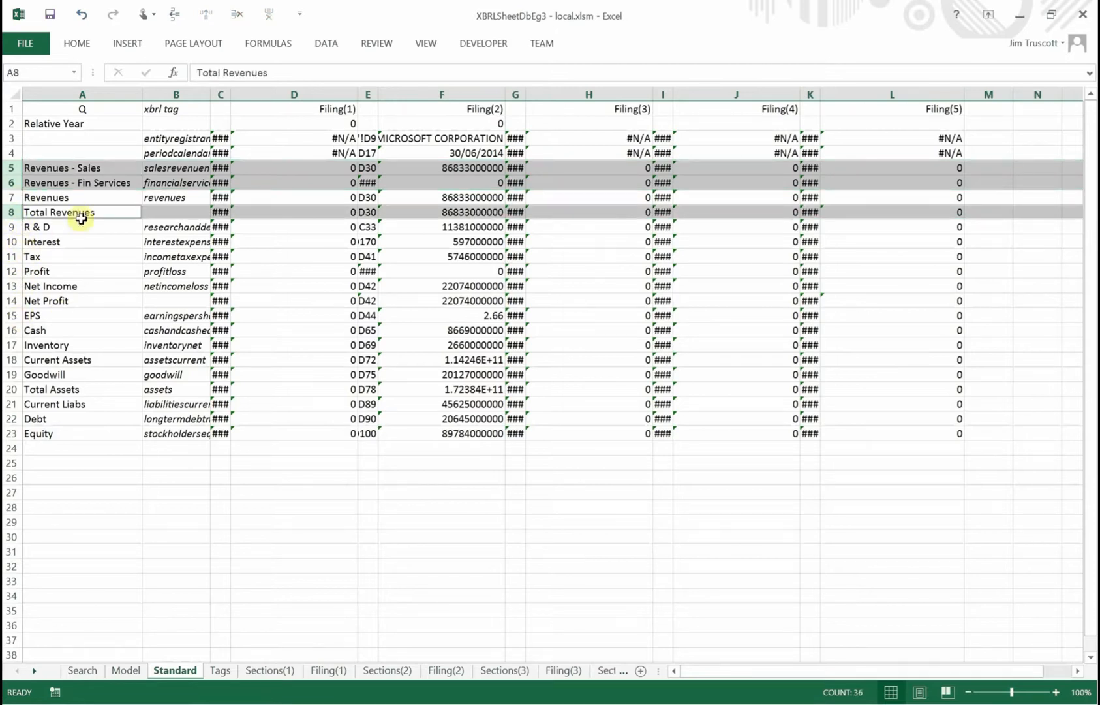
{"action": "mouse_move", "coordinate": [71, 197]}
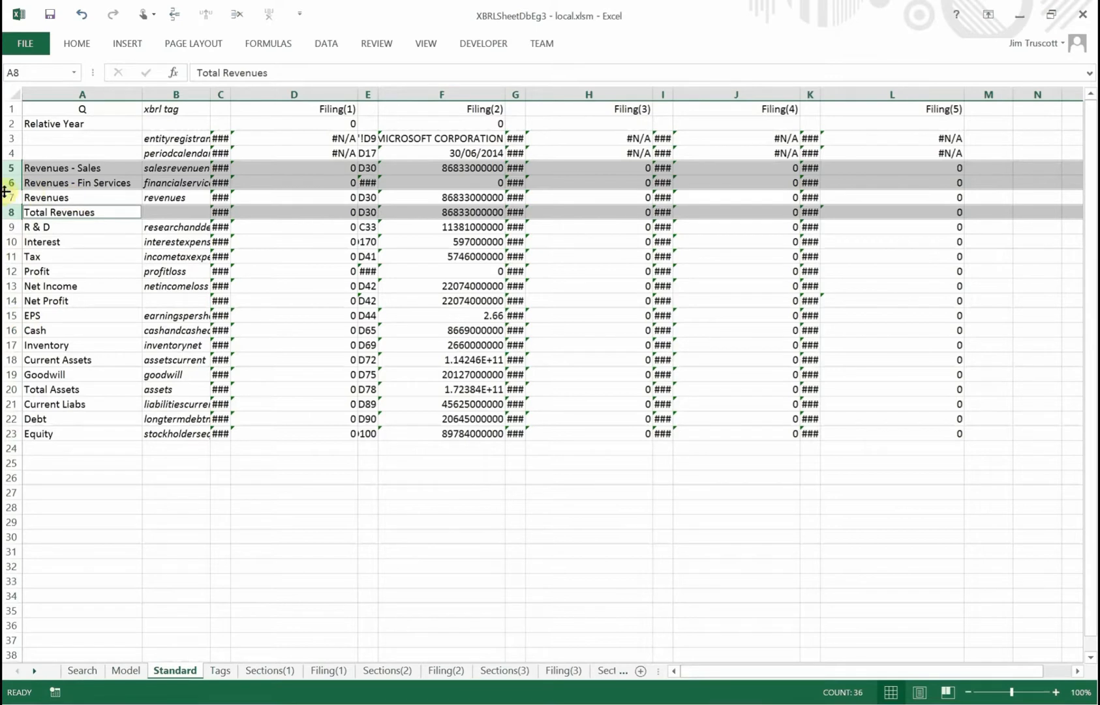
{"action": "left_click", "coordinate": [45, 197]}
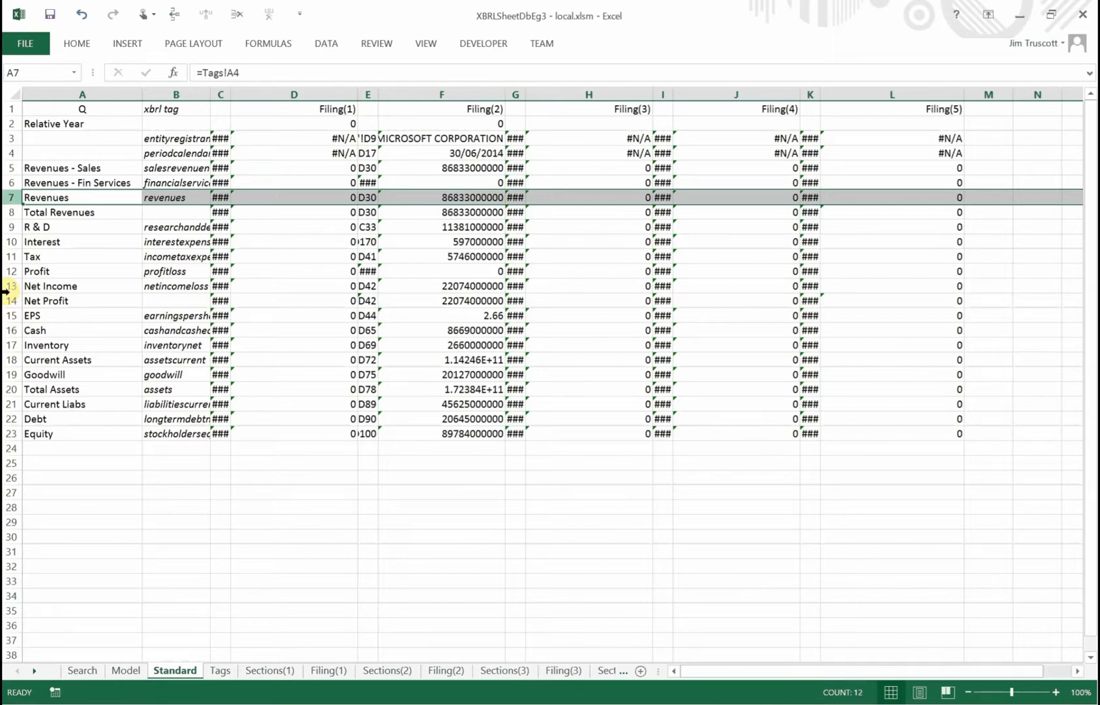
{"action": "mouse_move", "coordinate": [459, 207]}
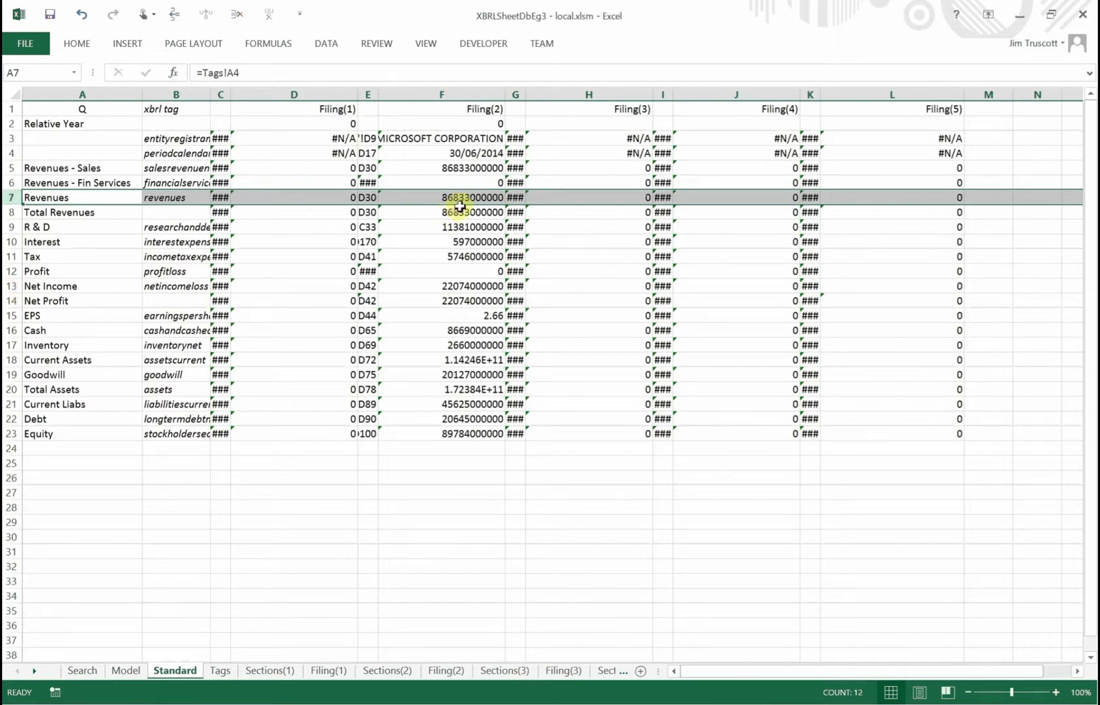
{"action": "left_click", "coordinate": [441, 197]}
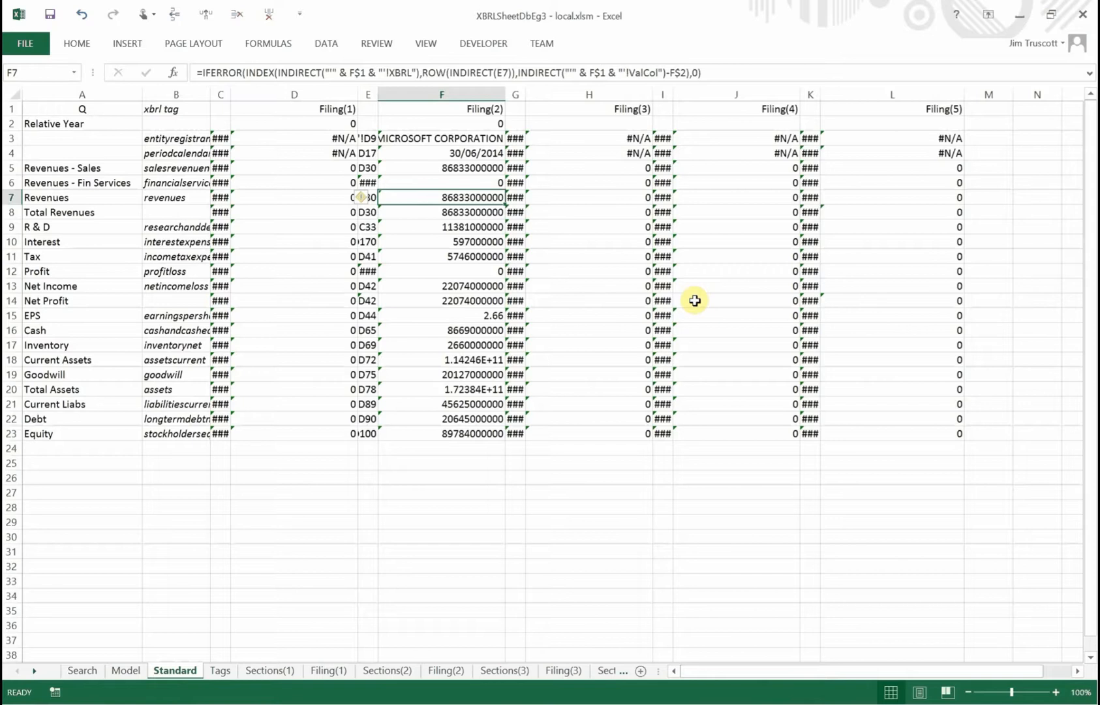
{"action": "left_click", "coordinate": [441, 212]}
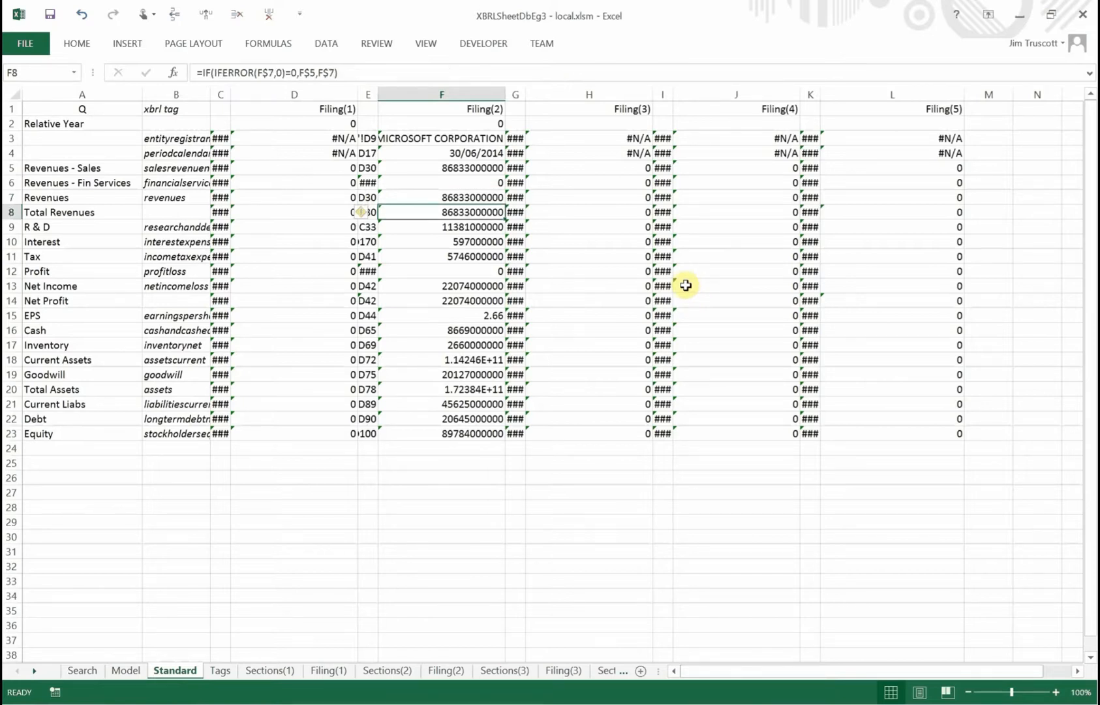
{"action": "mouse_move", "coordinate": [683, 285]}
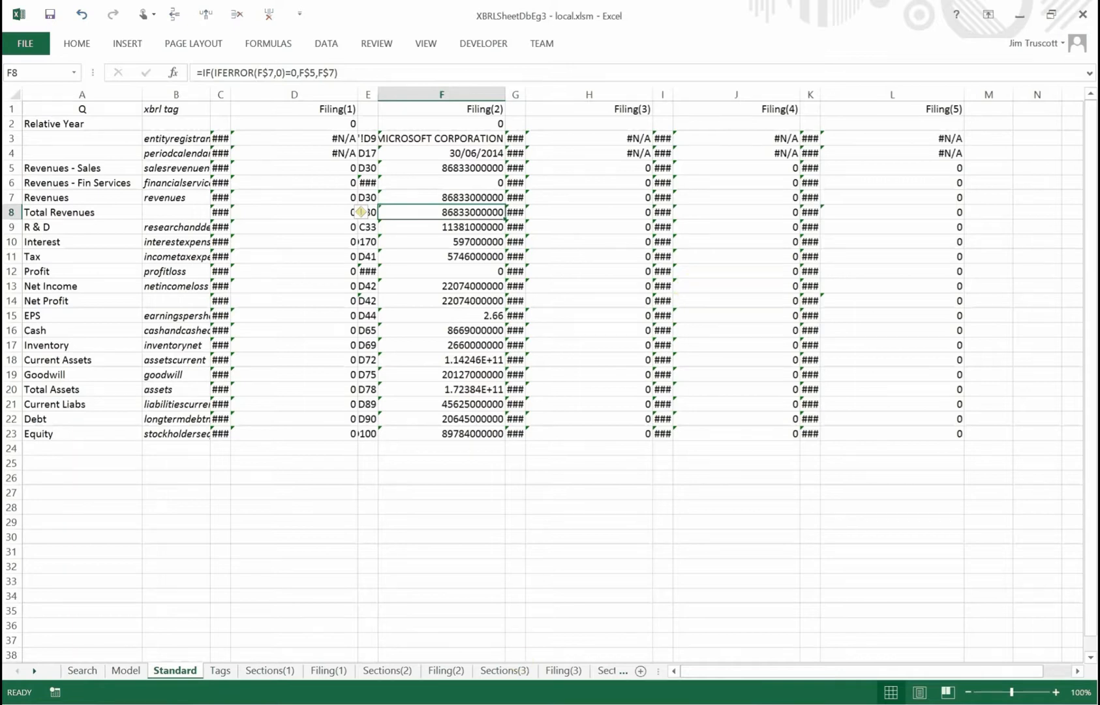
{"action": "left_click", "coordinate": [445, 670]}
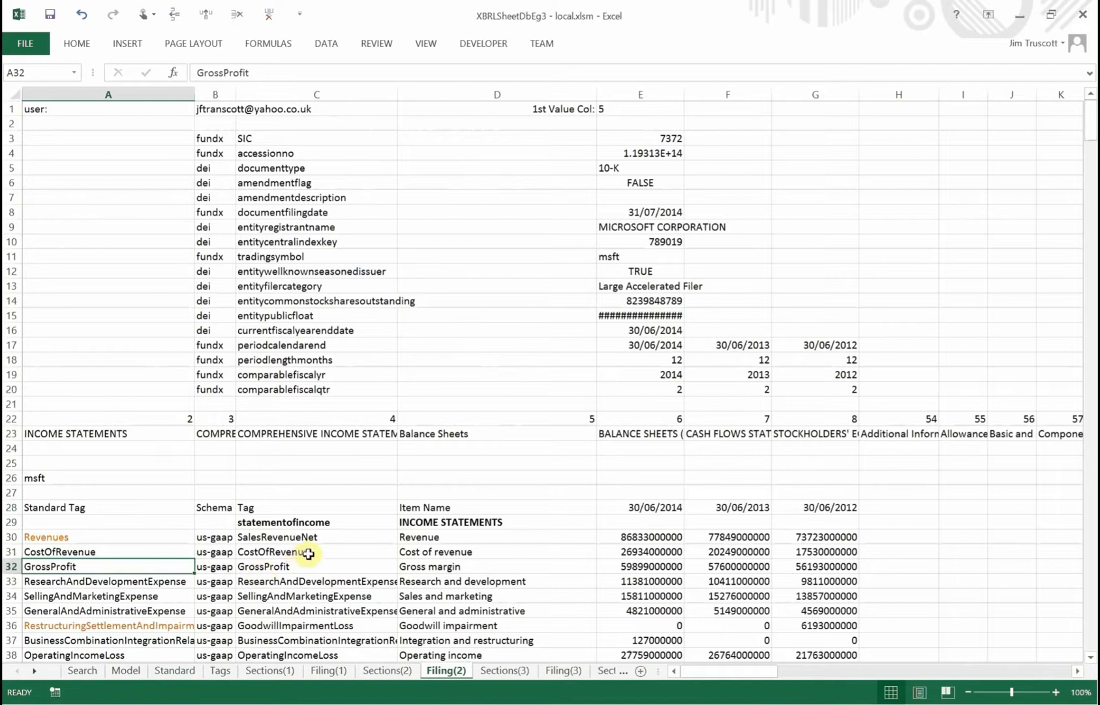
{"action": "left_click", "coordinate": [316, 550]}
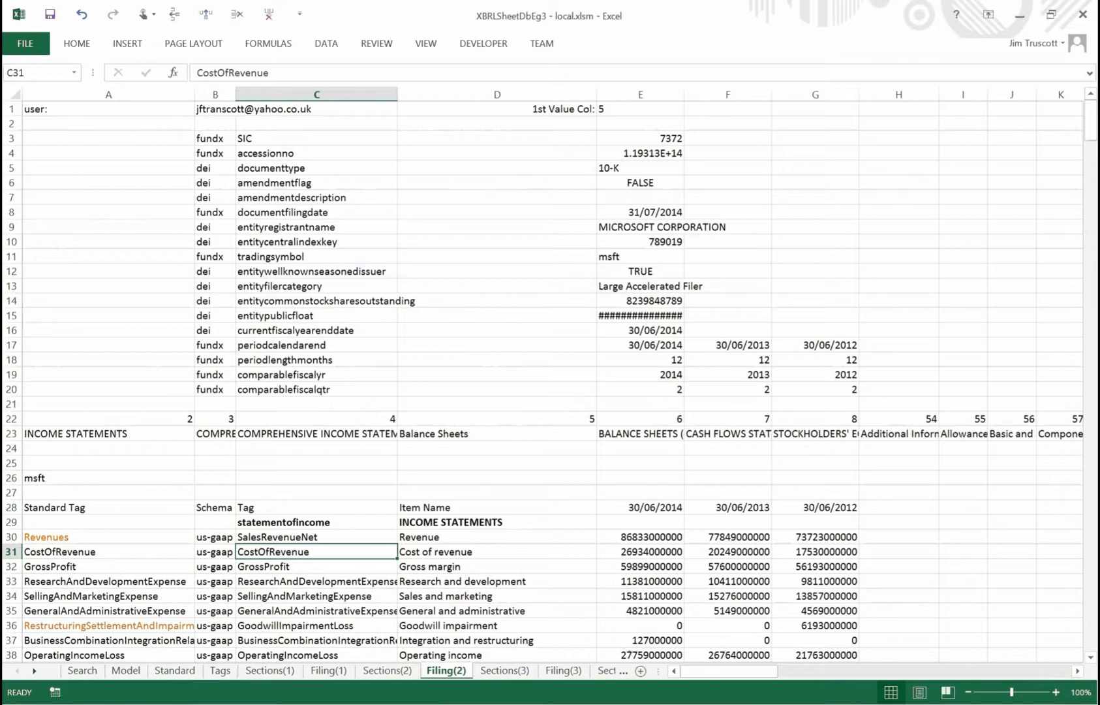
{"action": "mouse_move", "coordinate": [463, 549]}
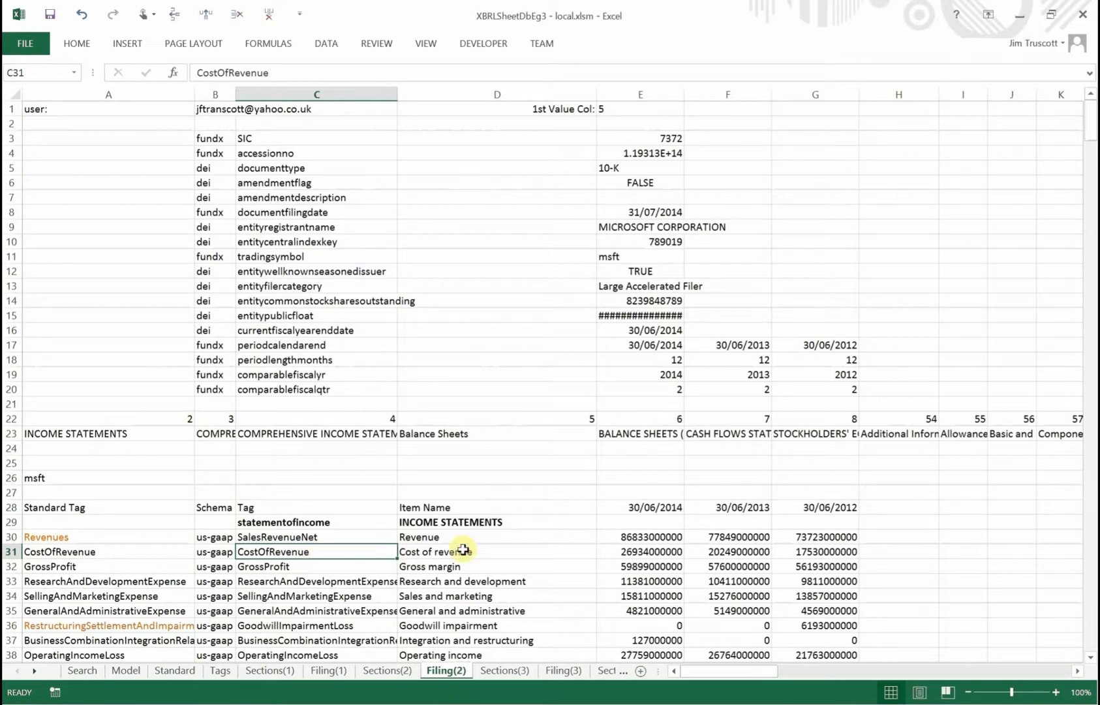
{"action": "left_click", "coordinate": [458, 551]}
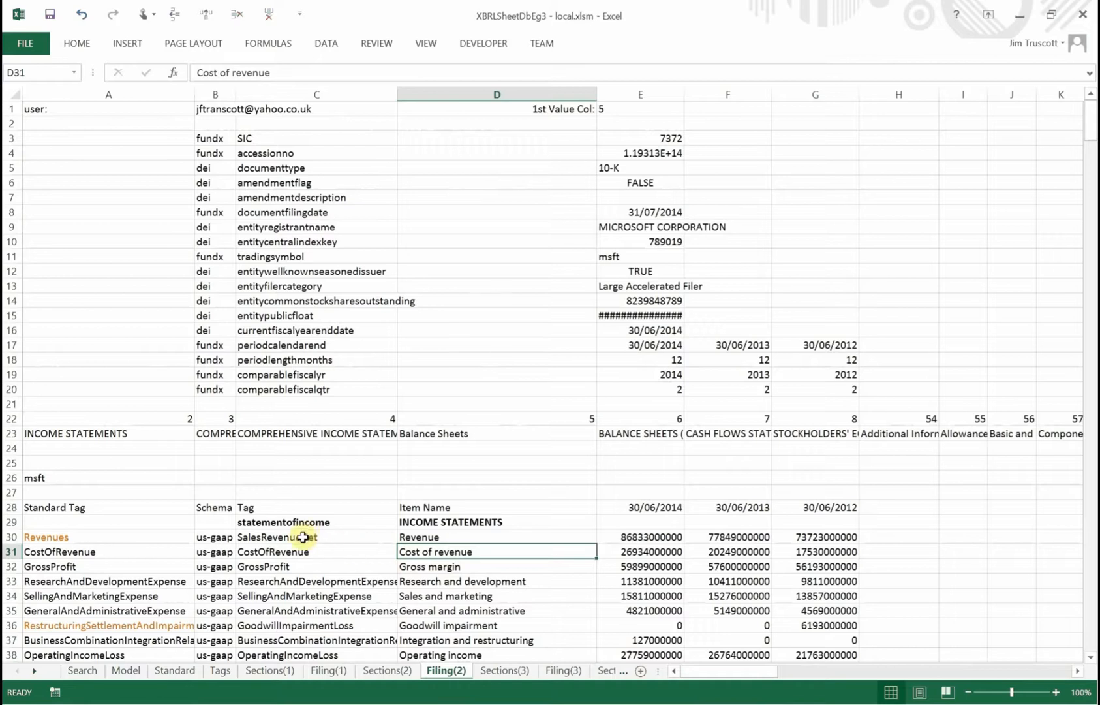
{"action": "left_click", "coordinate": [315, 537]}
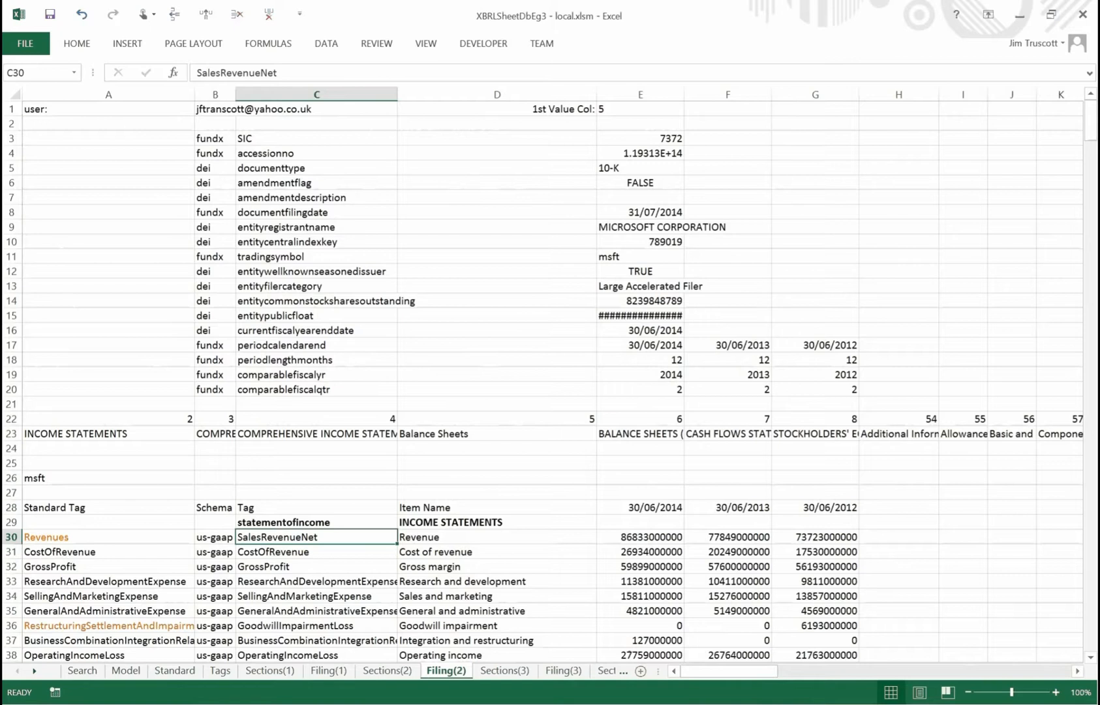
{"action": "mouse_move", "coordinate": [289, 551]}
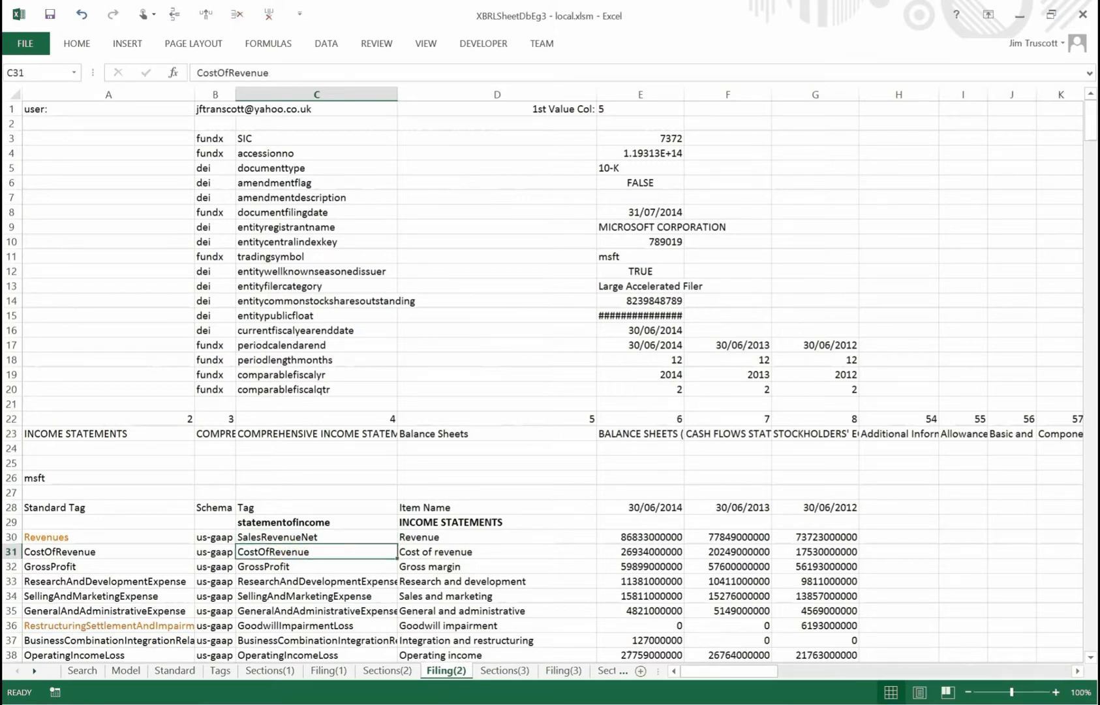
{"action": "left_click", "coordinate": [109, 550]}
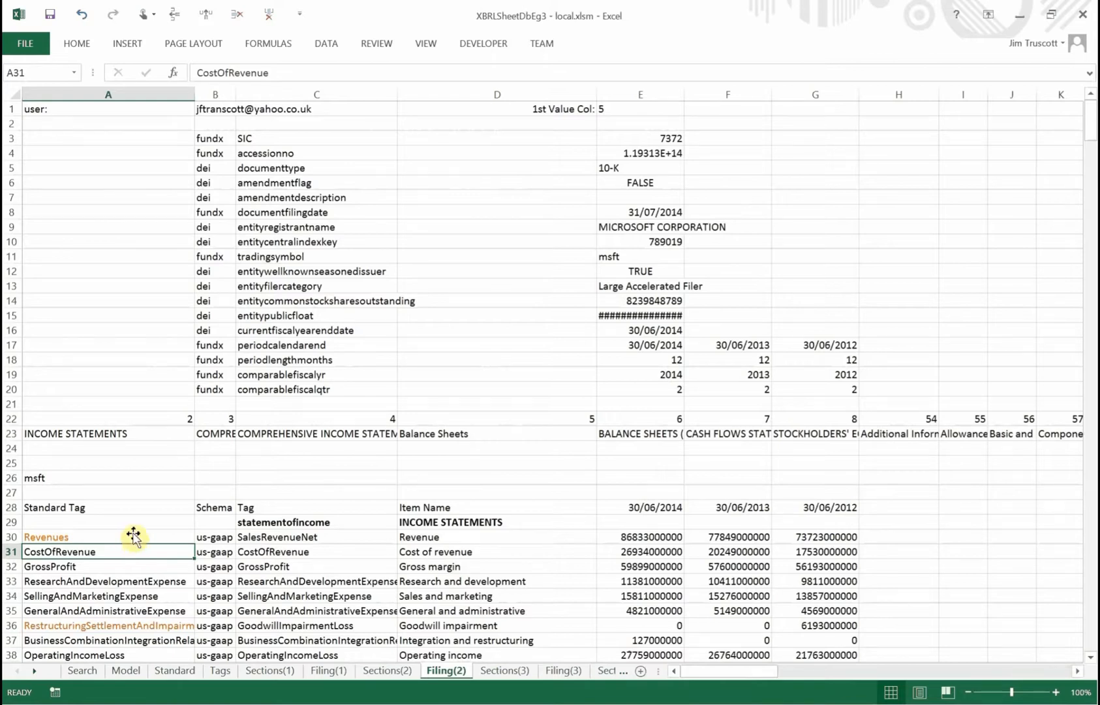
{"action": "left_click", "coordinate": [107, 536]}
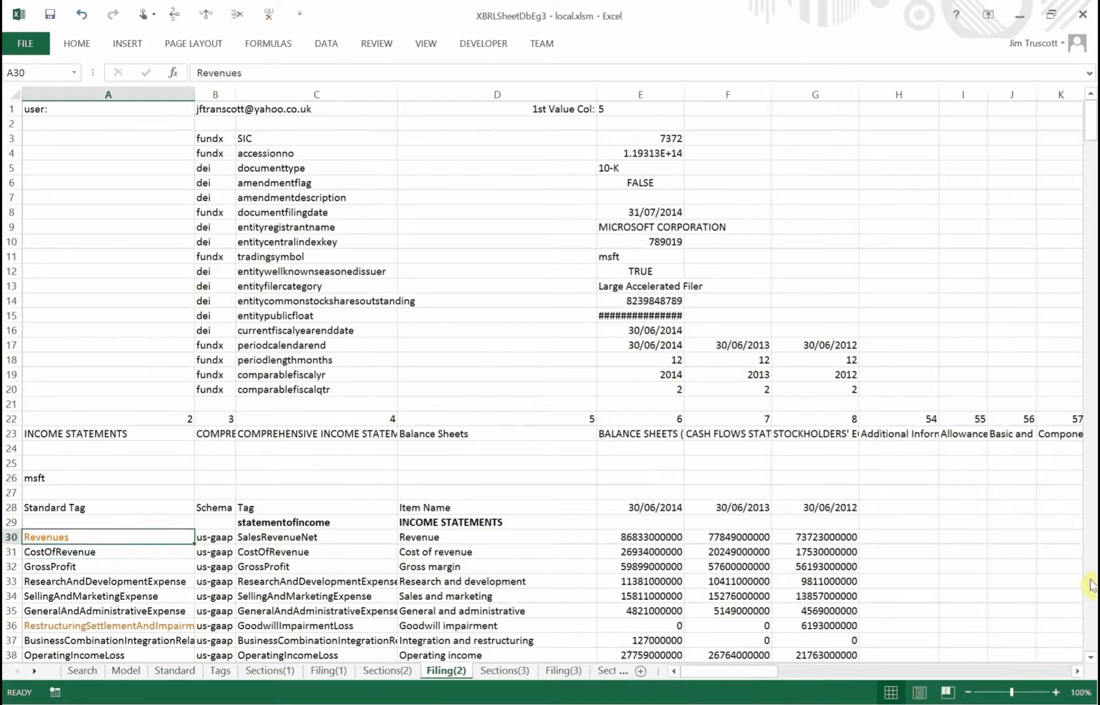
Step: Switch back to the Search sheet listing adbe under Filing(3) alongside msft
{"action": "scroll", "scroll_direction": "down", "scroll_amount": 3}
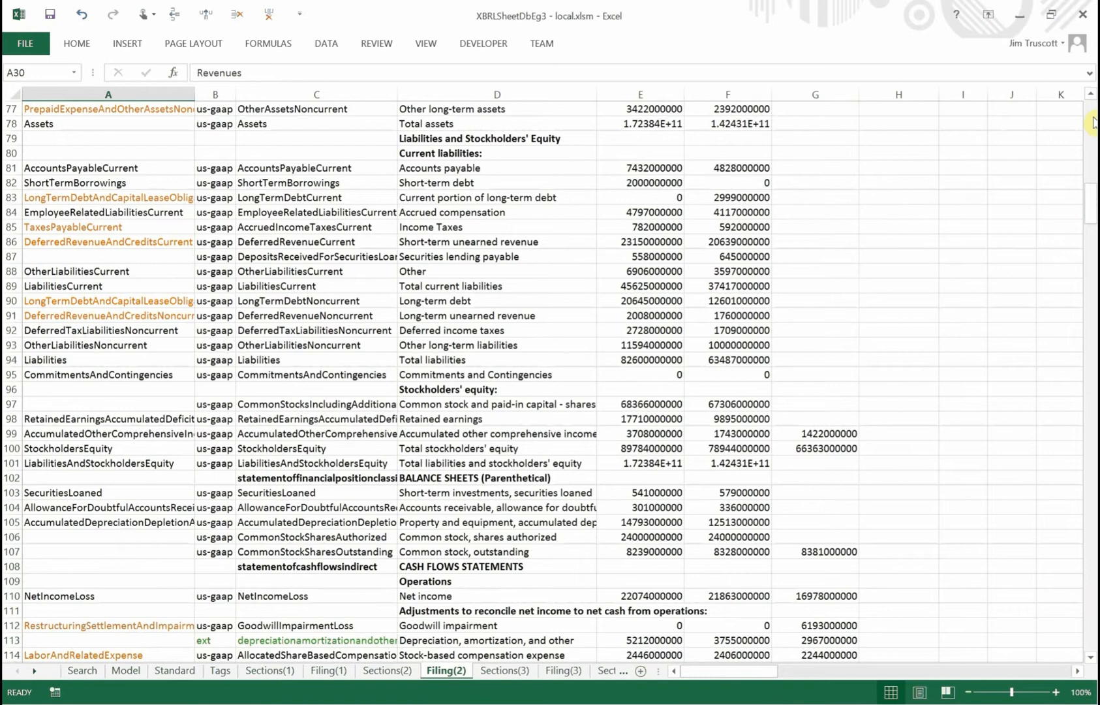
{"action": "scroll", "scroll_direction": "up", "scroll_amount": 3}
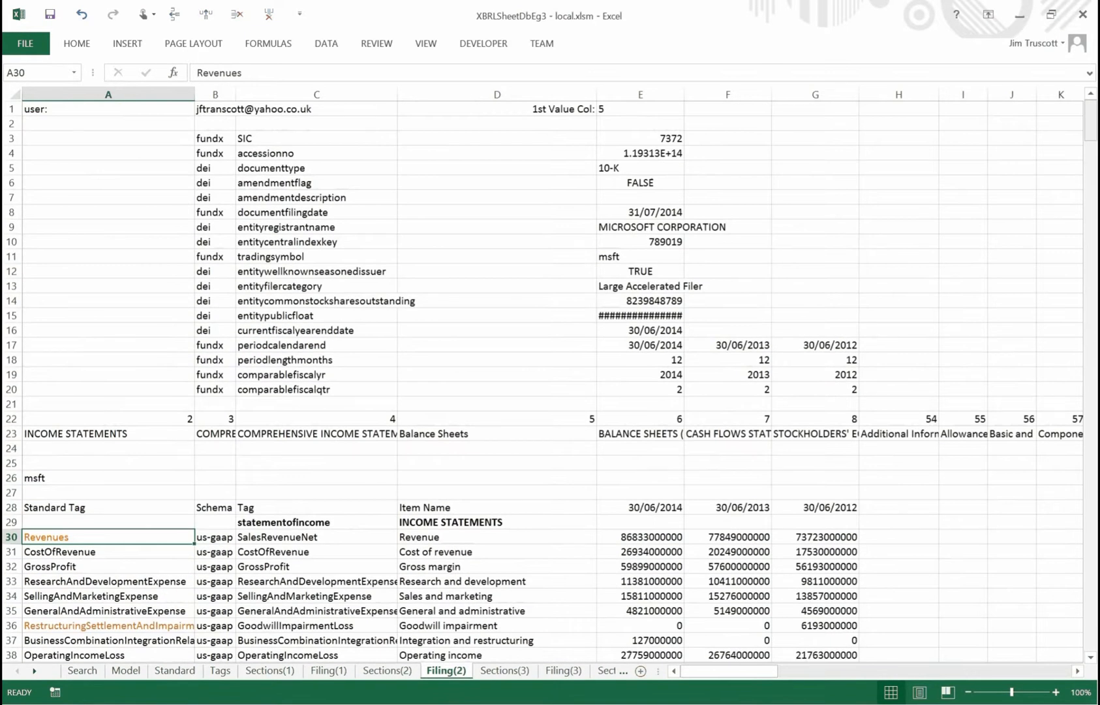
{"action": "mouse_move", "coordinate": [295, 629]}
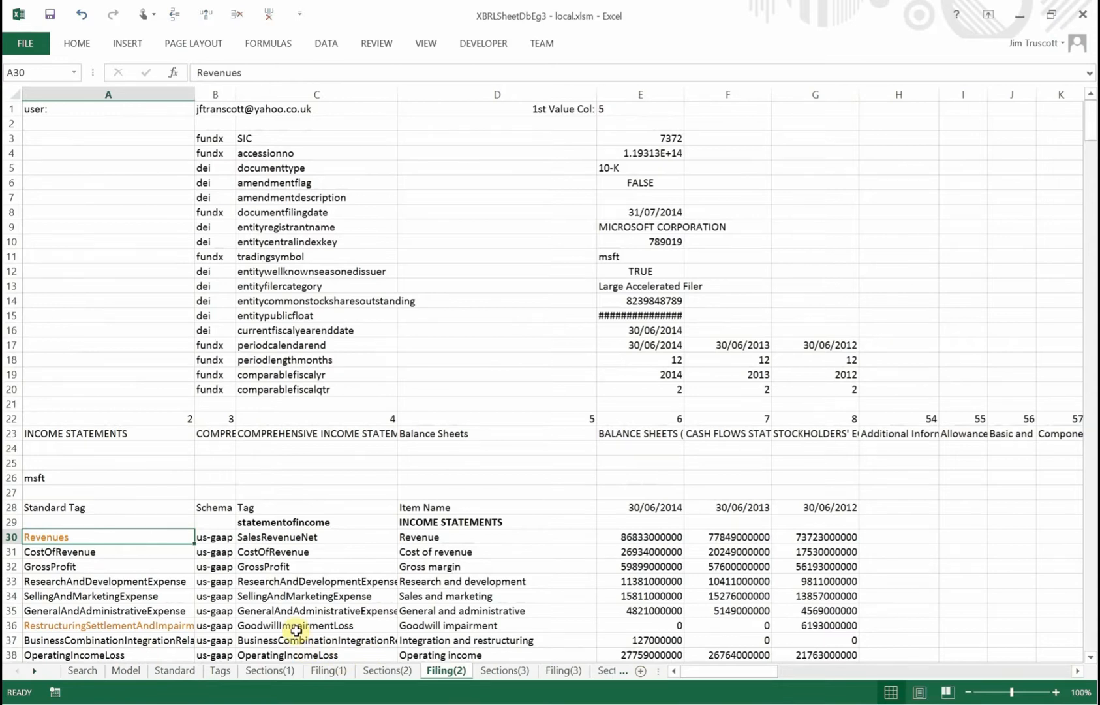
{"action": "left_click", "coordinate": [295, 625]}
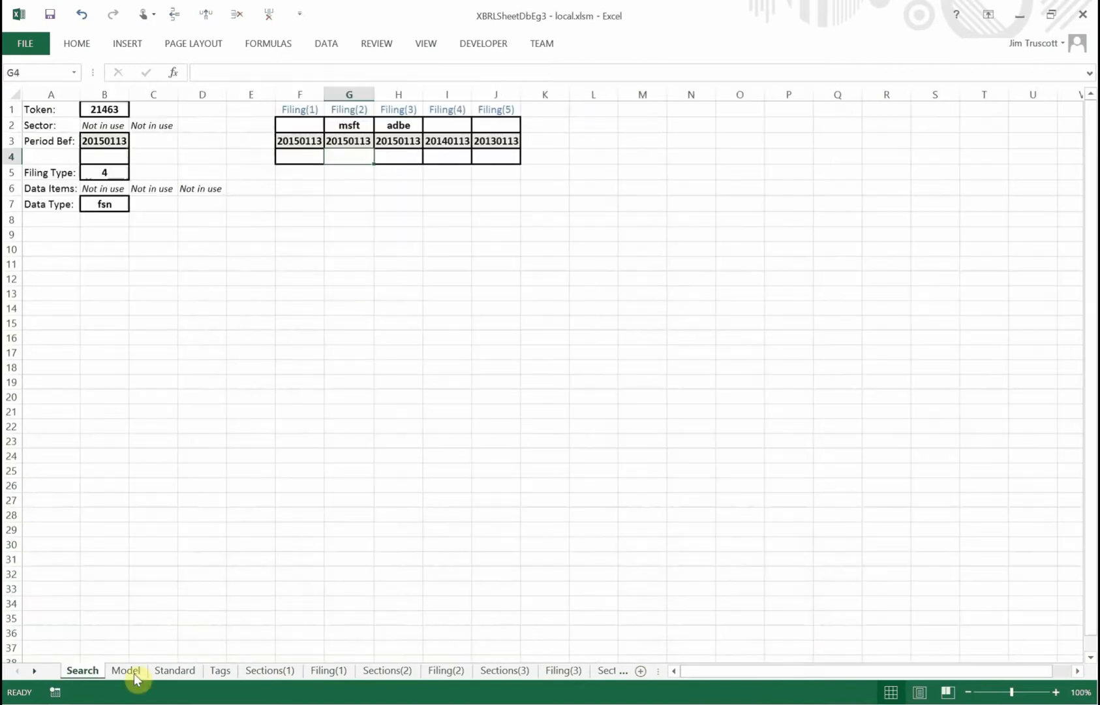
{"action": "left_click", "coordinate": [441, 156]}
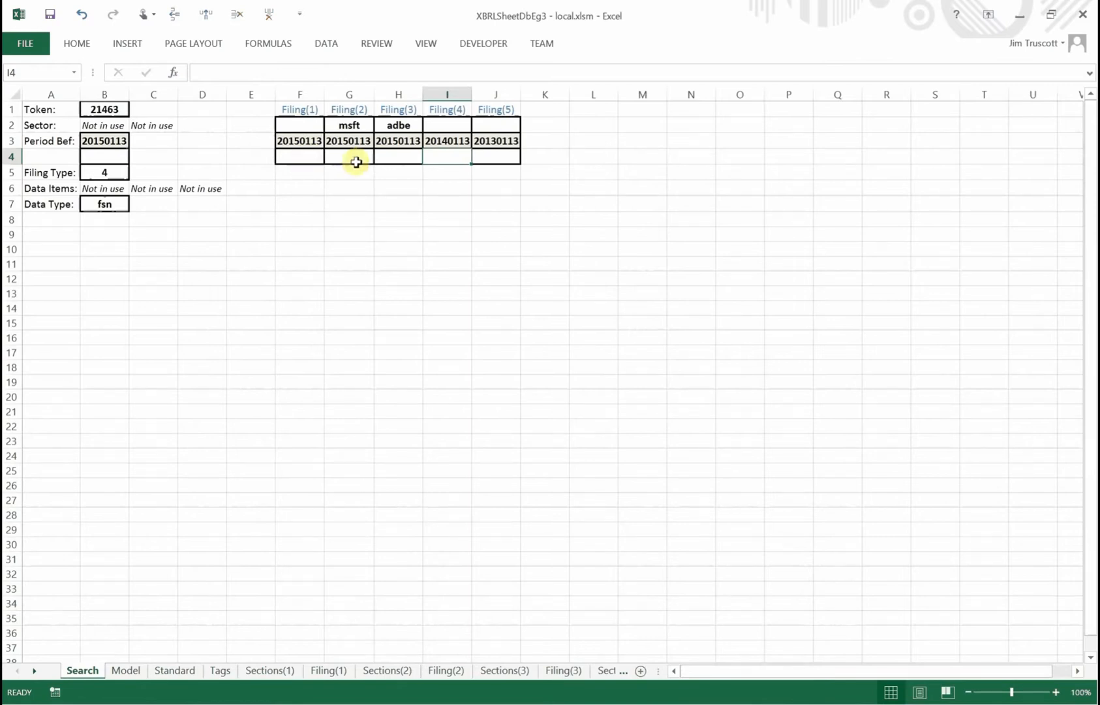
{"action": "left_click", "coordinate": [349, 156]}
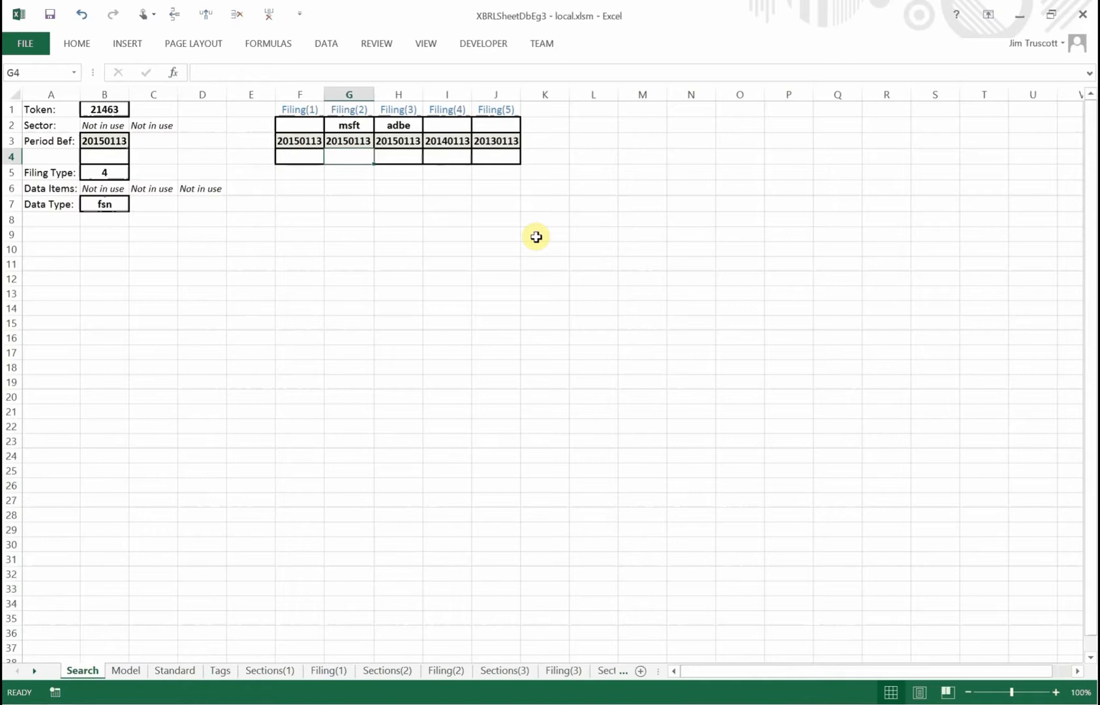
{"action": "type", "text": "20"}
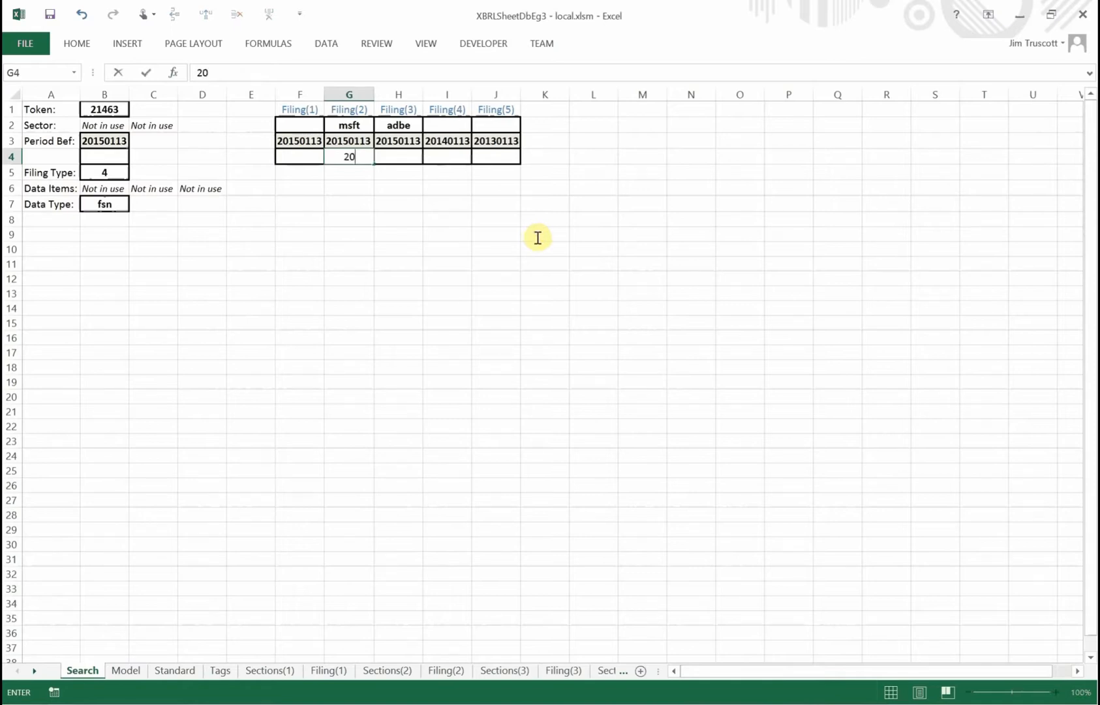
{"action": "type", "text": "141231"}
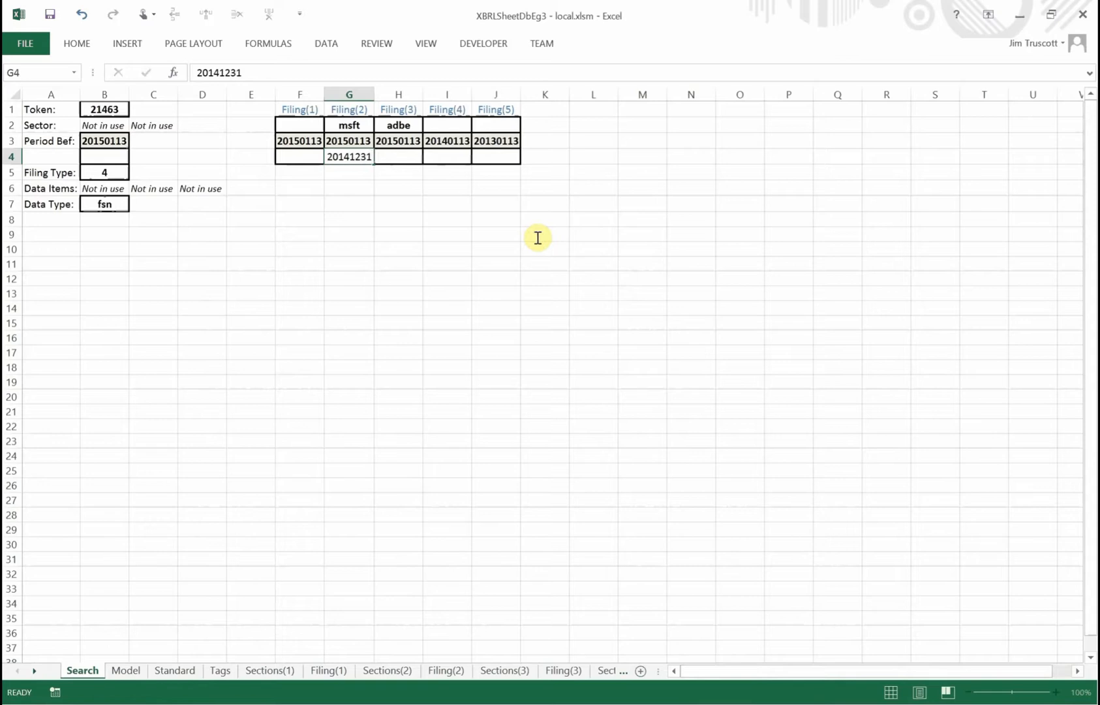
{"action": "left_click", "coordinate": [349, 173]}
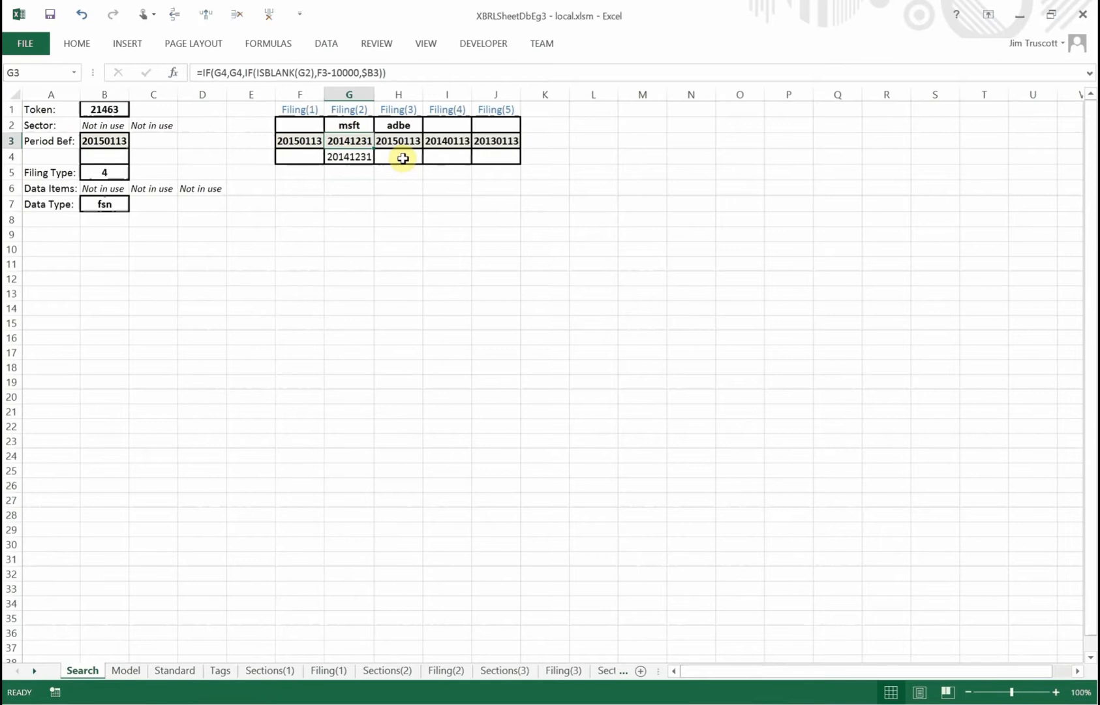
{"action": "left_click", "coordinate": [398, 156]}
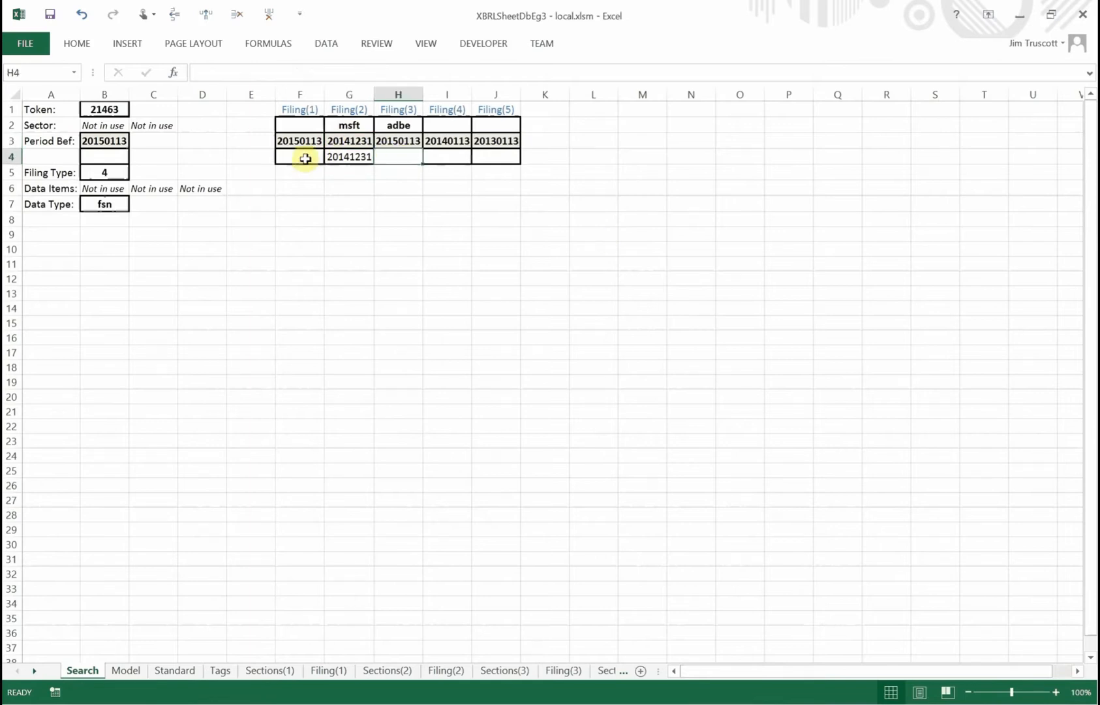
{"action": "left_click", "coordinate": [300, 157]}
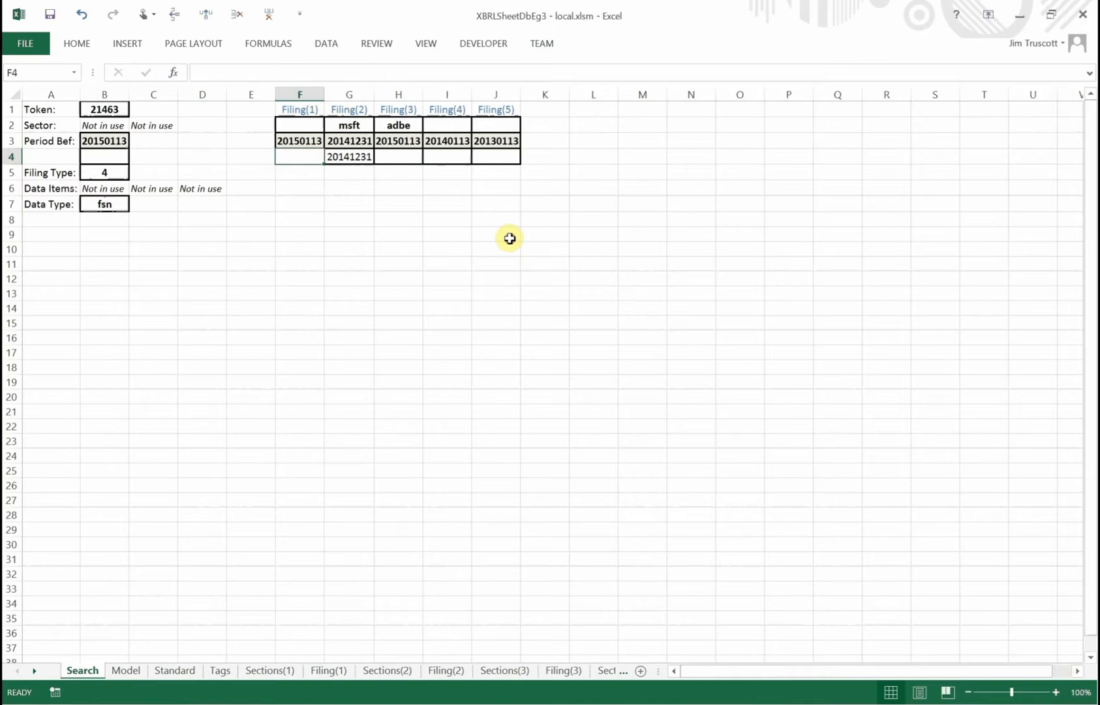
{"action": "left_click", "coordinate": [349, 157]}
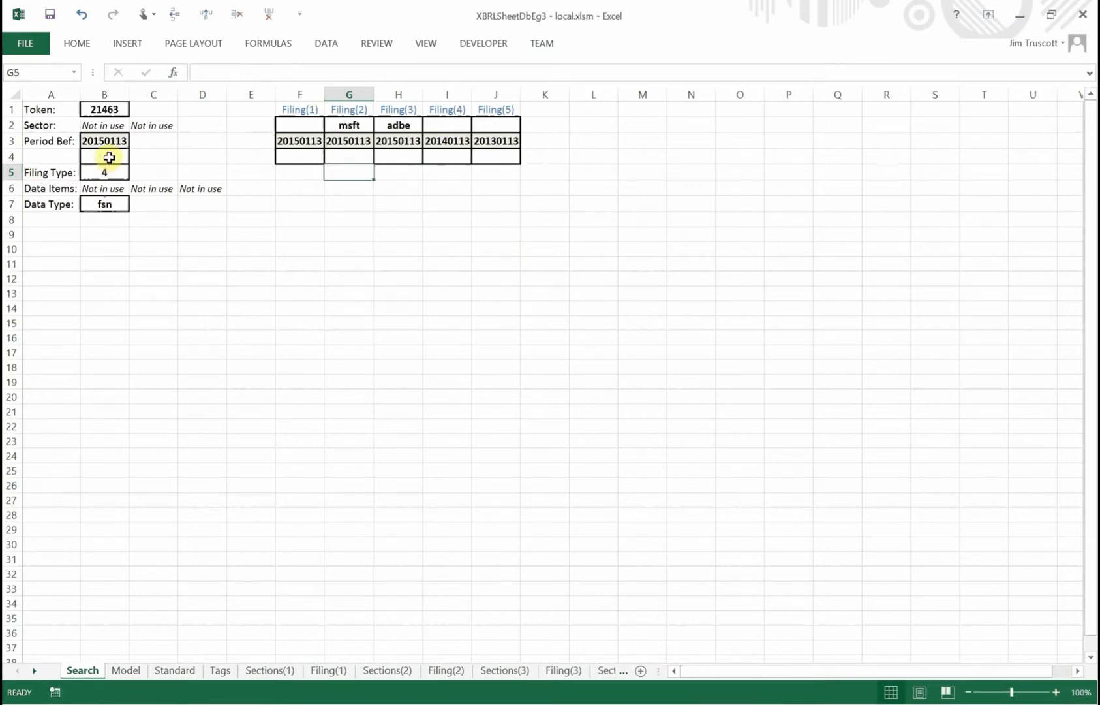
Step: Enter 20131231 as the Period Bef date in B4 and select Filing(3)'s adbe ticker for clearing
{"action": "left_click", "coordinate": [104, 156]}
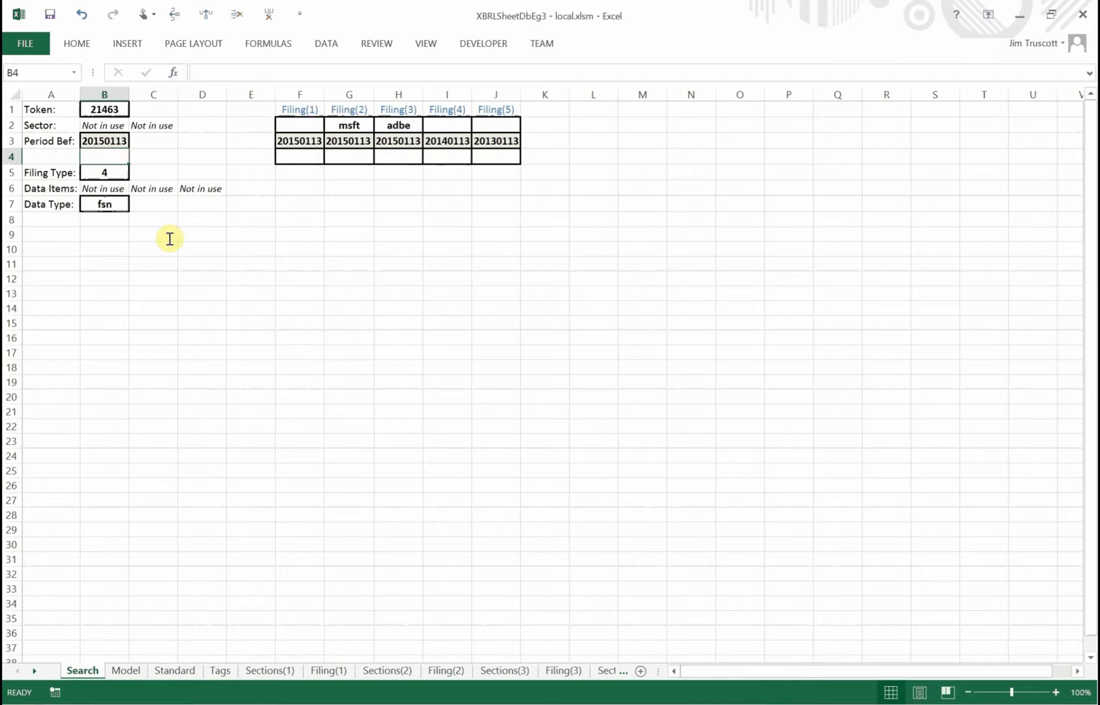
{"action": "type", "text": "20131231"}
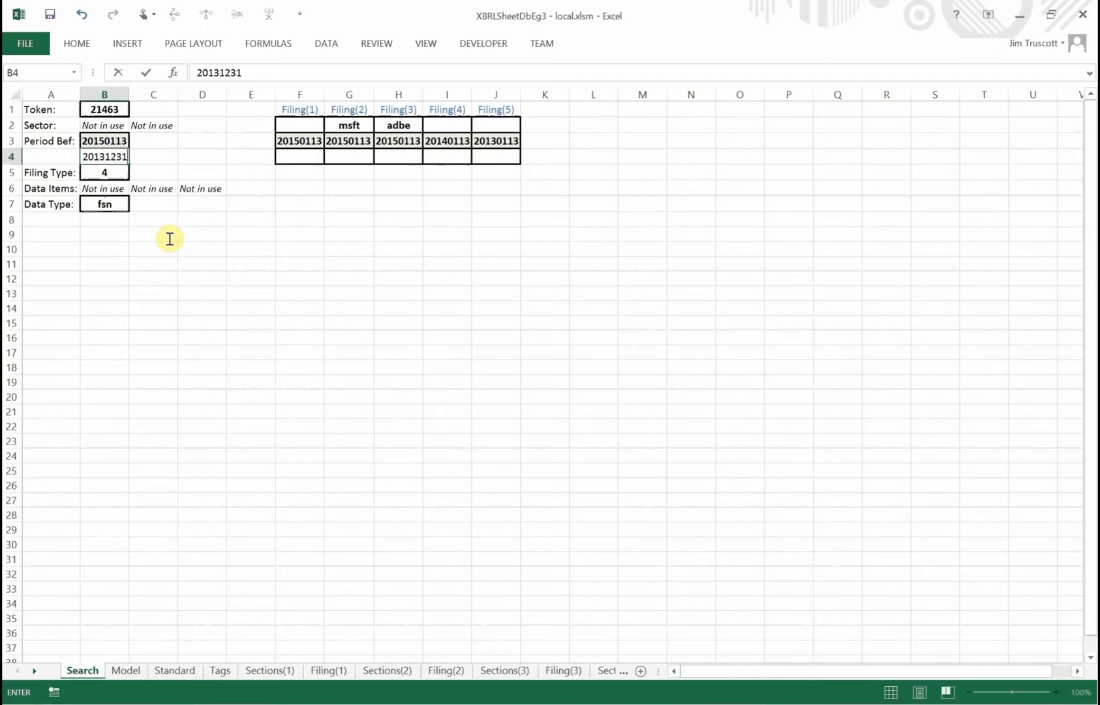
{"action": "key", "text": "Return"}
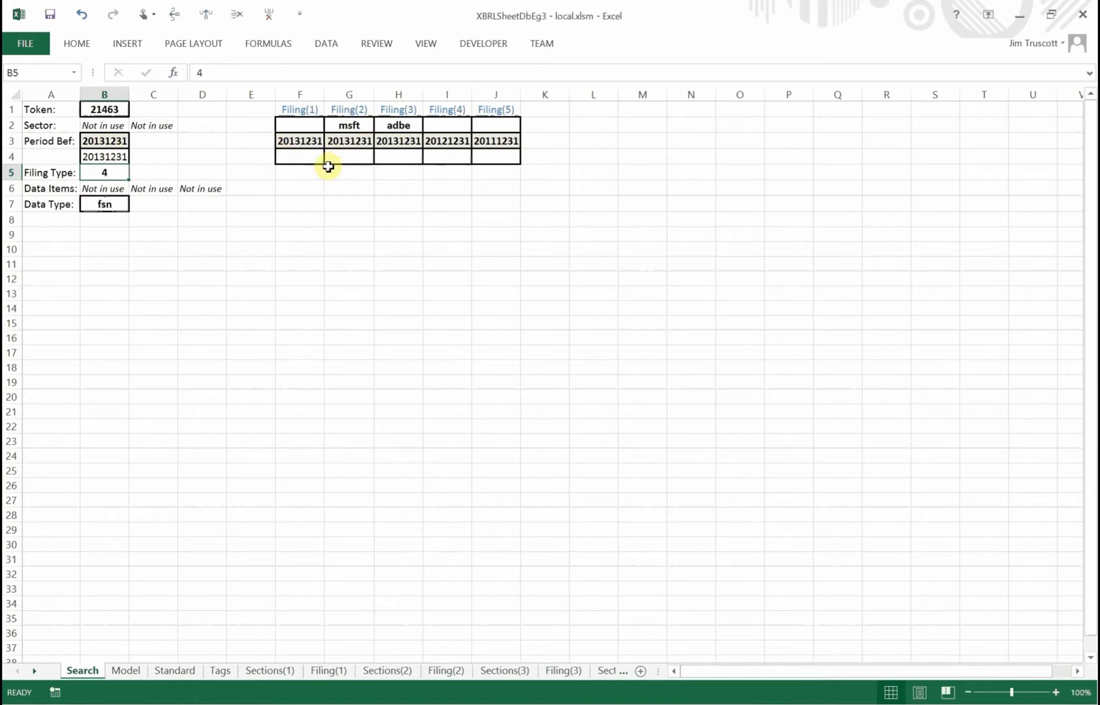
{"action": "mouse_move", "coordinate": [399, 156]}
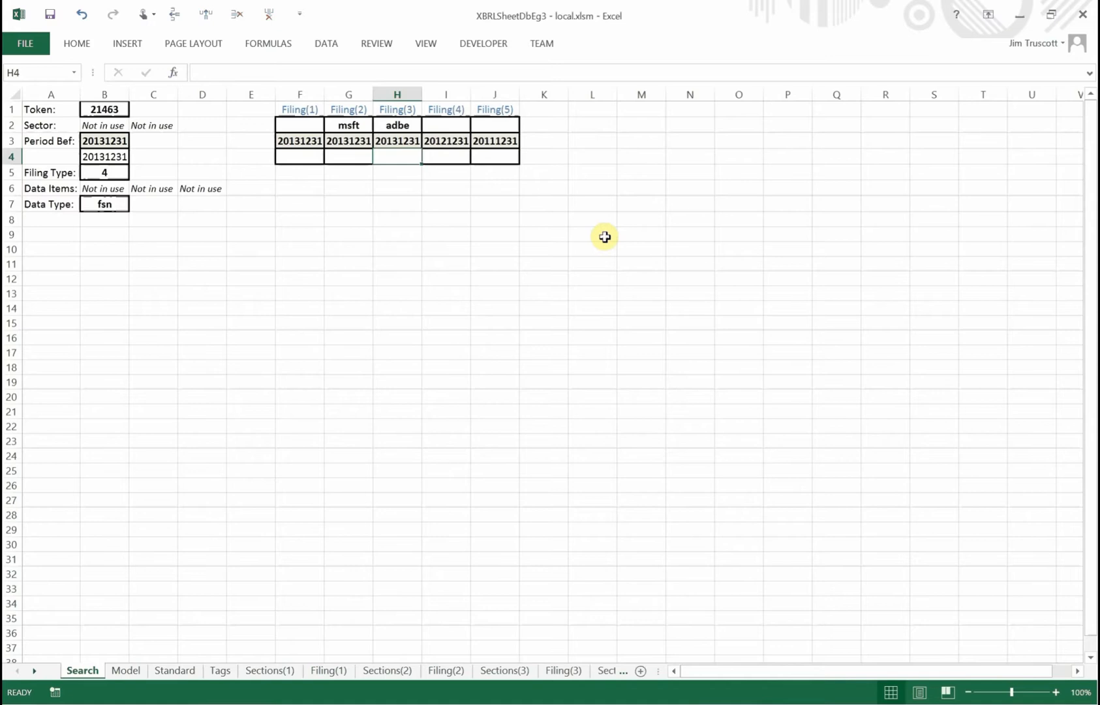
{"action": "left_click", "coordinate": [445, 141]}
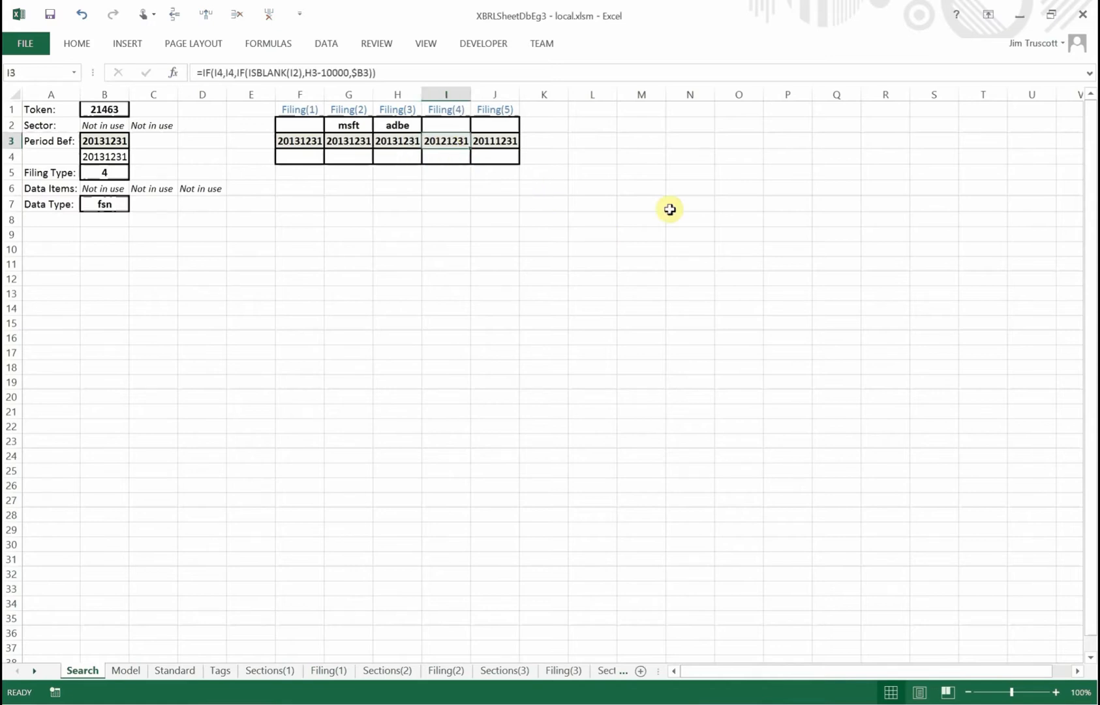
{"action": "left_click", "coordinate": [494, 141]}
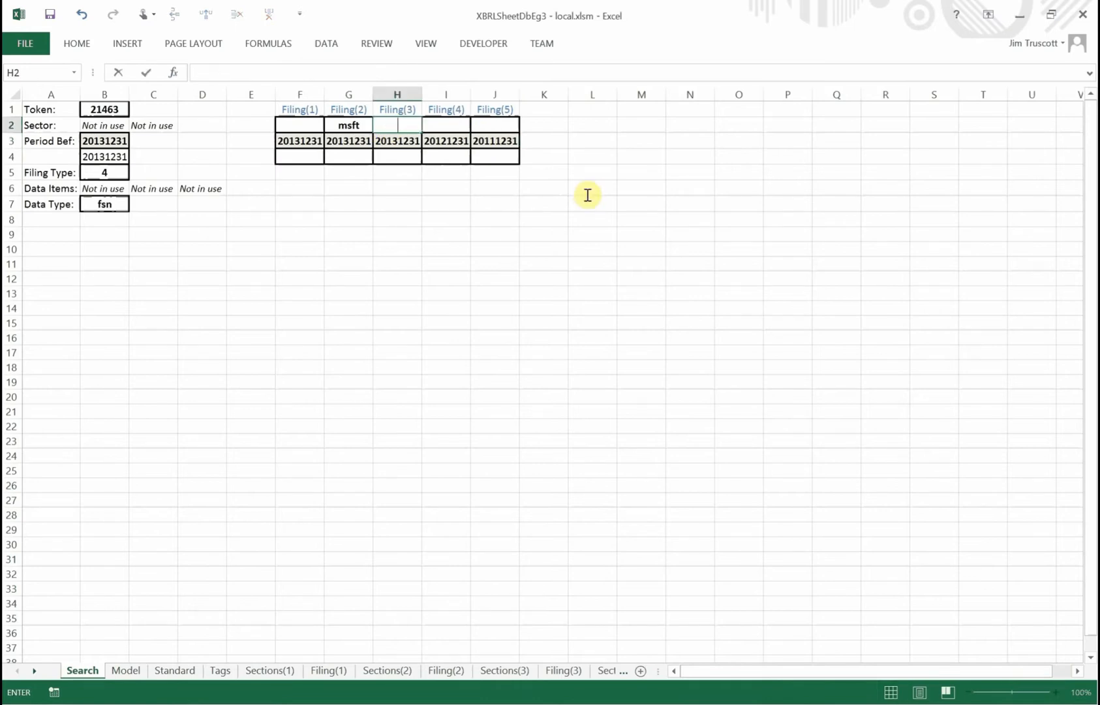
Step: Enter msft as the Filing(1) ticker so dates run yearly from 20131231 to 20091231
{"action": "left_click", "coordinate": [348, 125]}
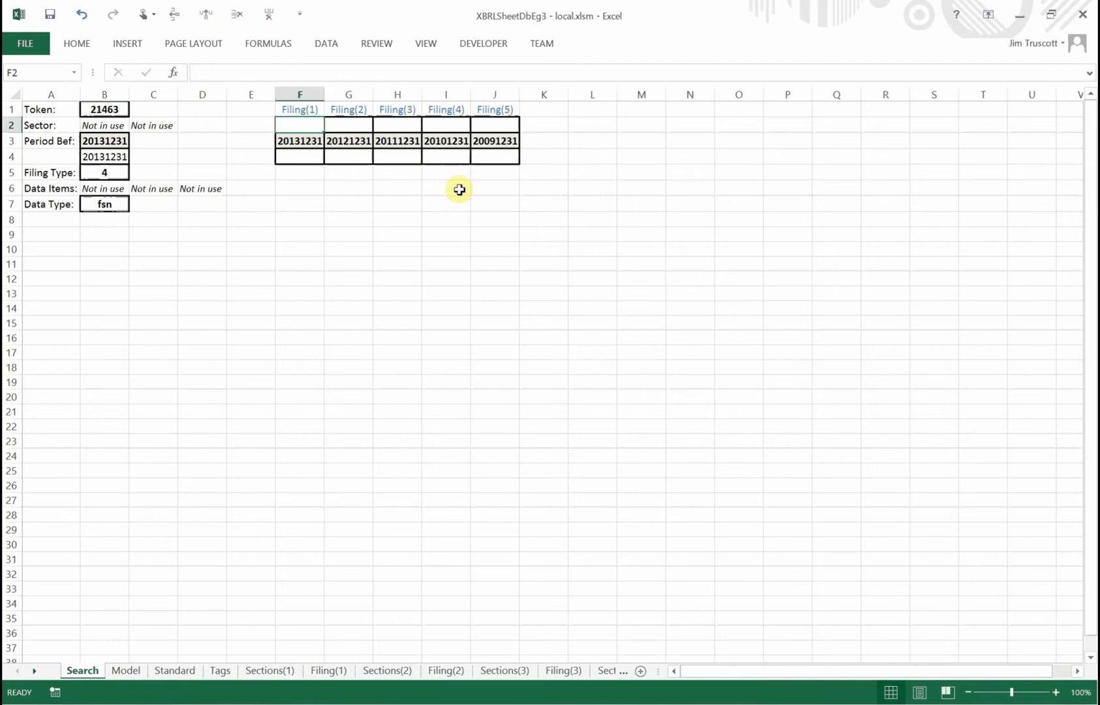
{"action": "type", "text": "msft"}
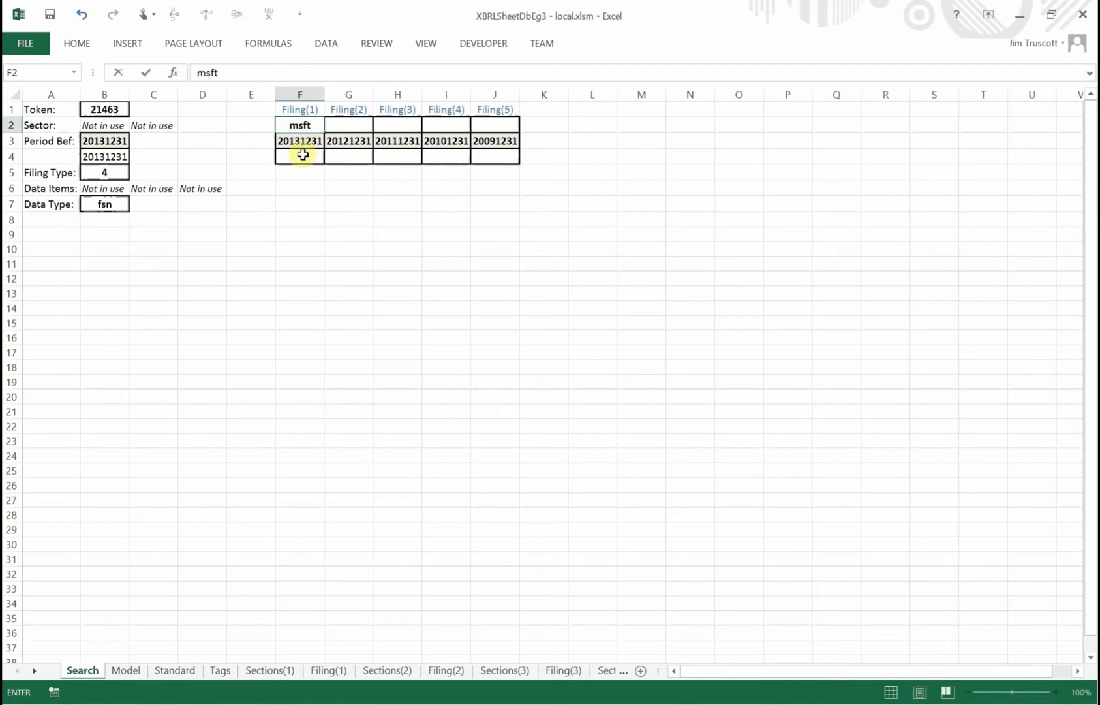
{"action": "mouse_move", "coordinate": [459, 282]}
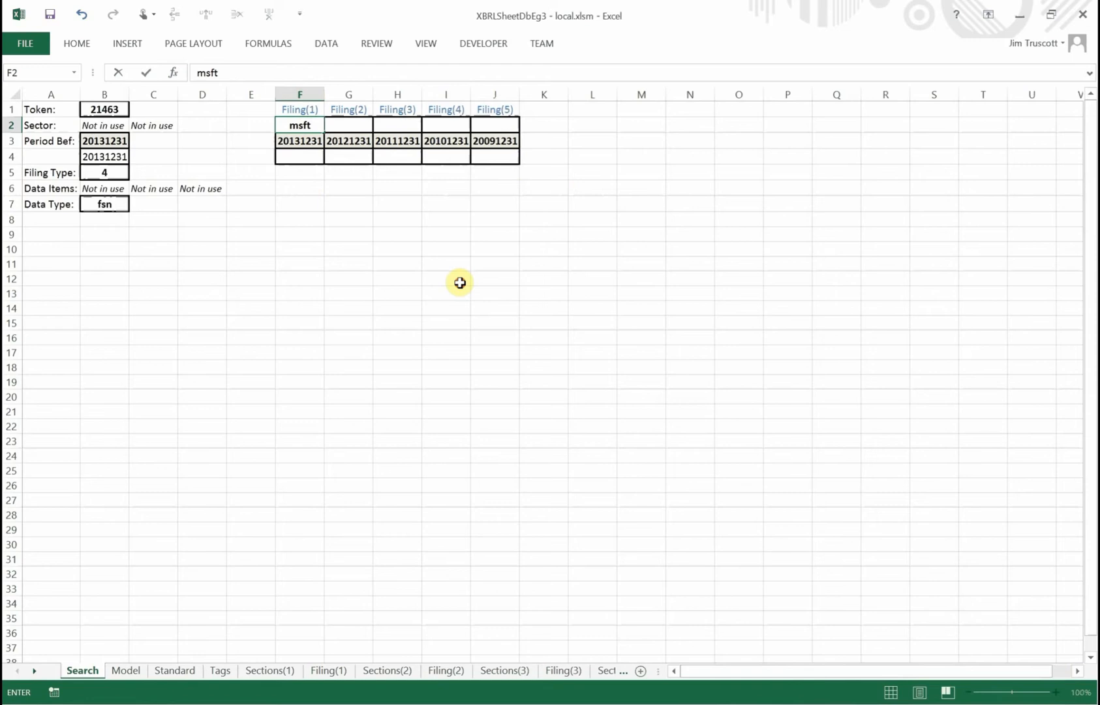
{"action": "left_click", "coordinate": [299, 188]}
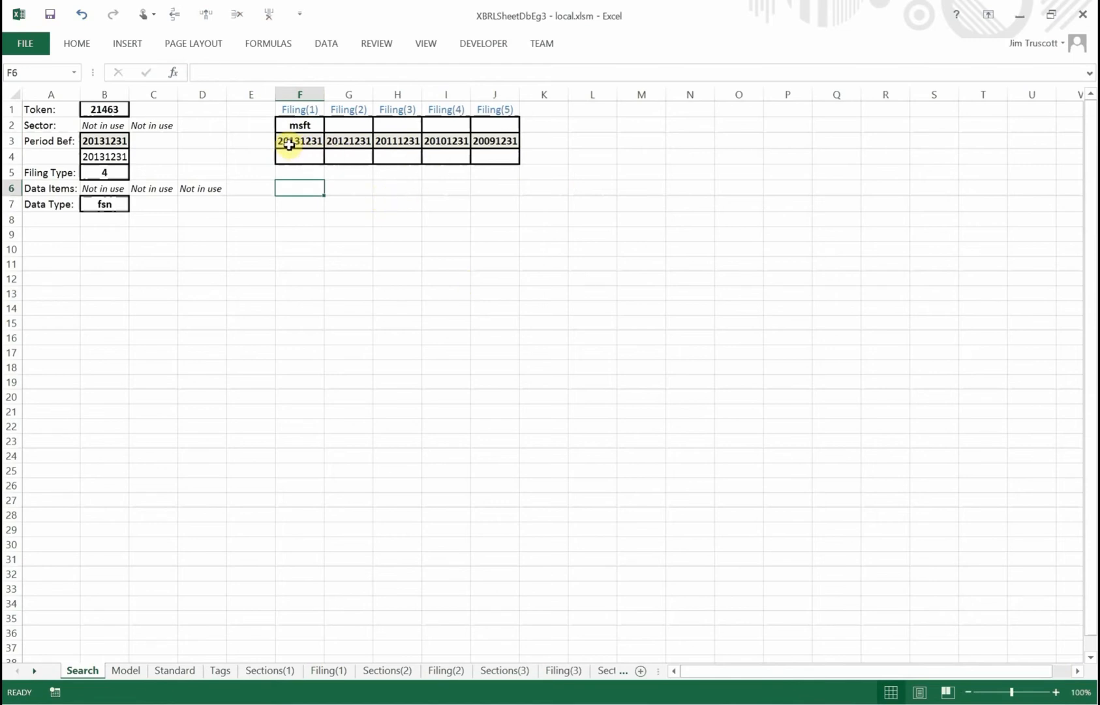
{"action": "mouse_move", "coordinate": [418, 141]}
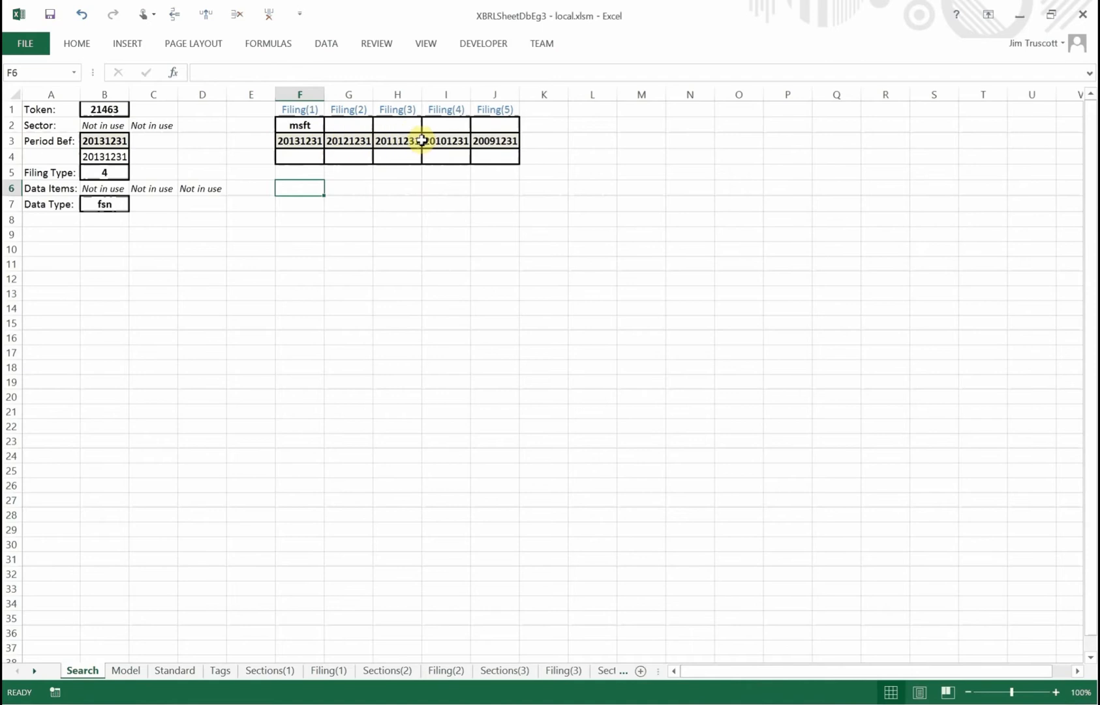
{"action": "mouse_move", "coordinate": [510, 194]}
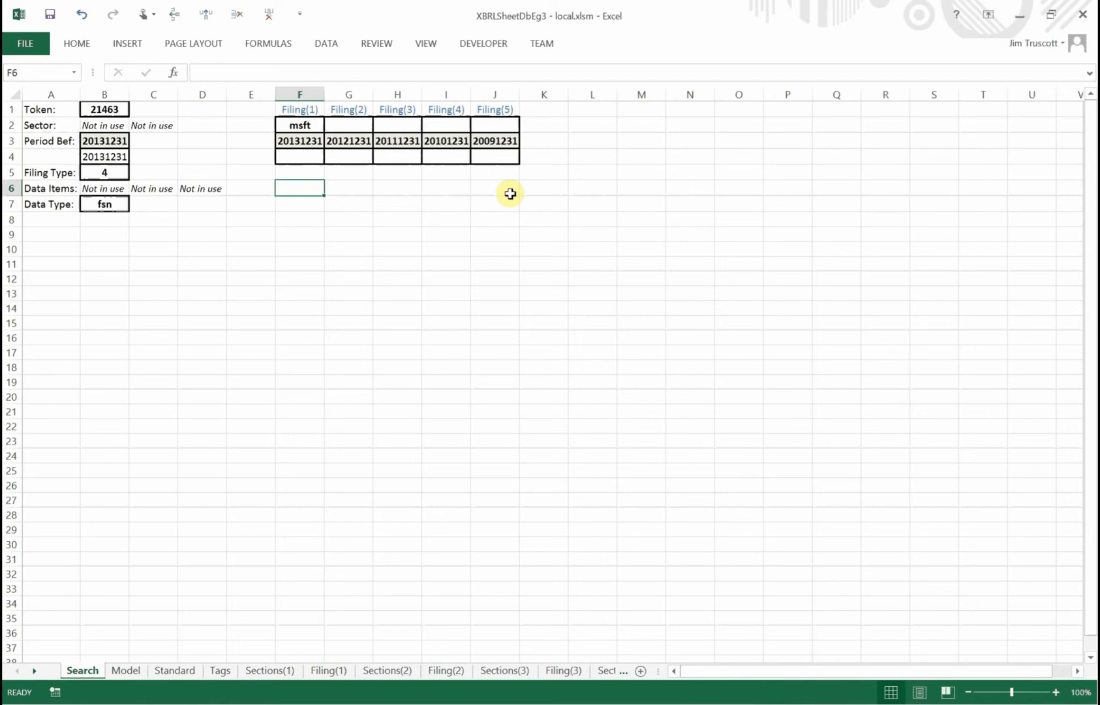
{"action": "mouse_move", "coordinate": [325, 43]}
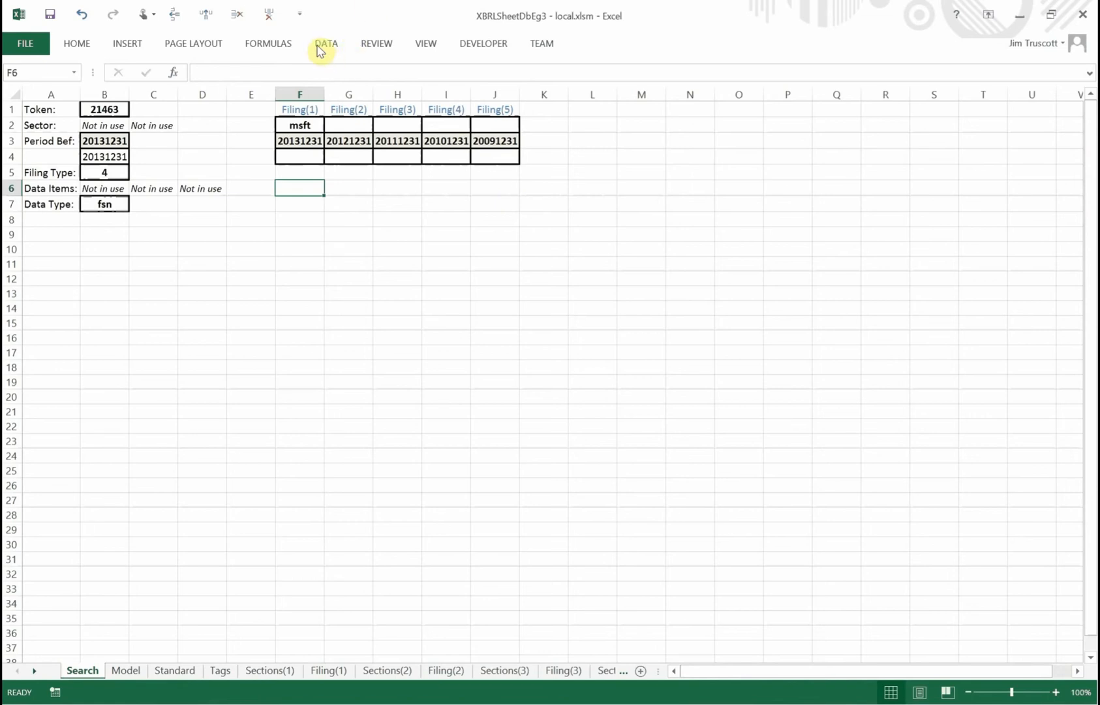
{"action": "left_click", "coordinate": [325, 43]}
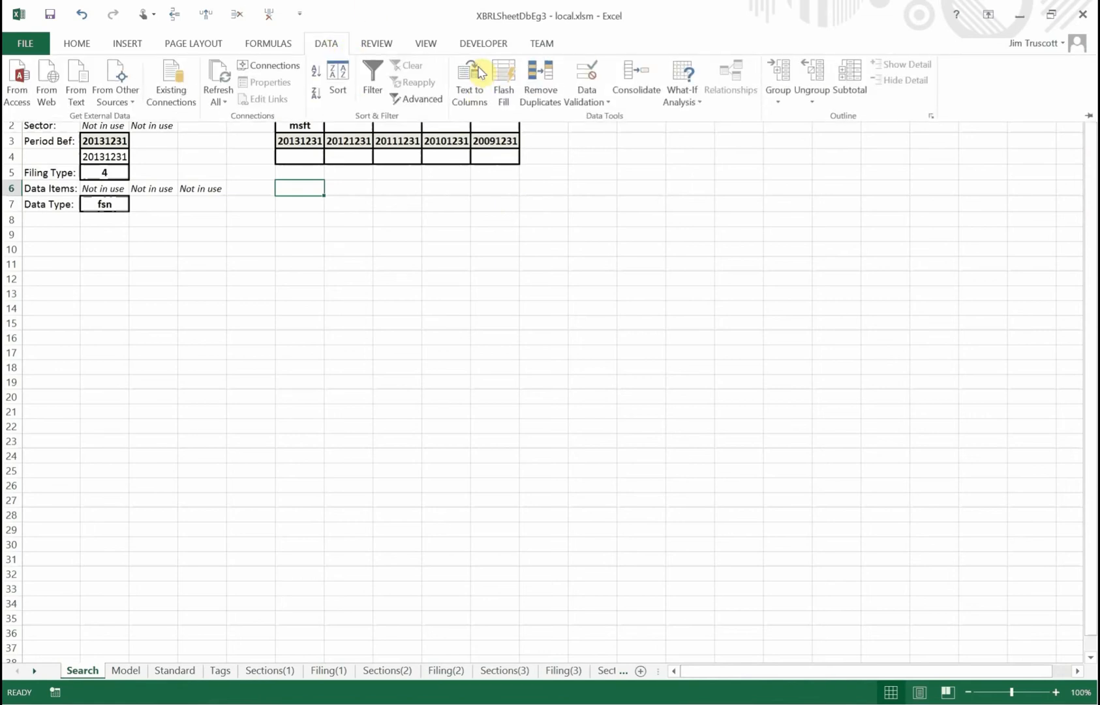
{"action": "mouse_move", "coordinate": [218, 77]}
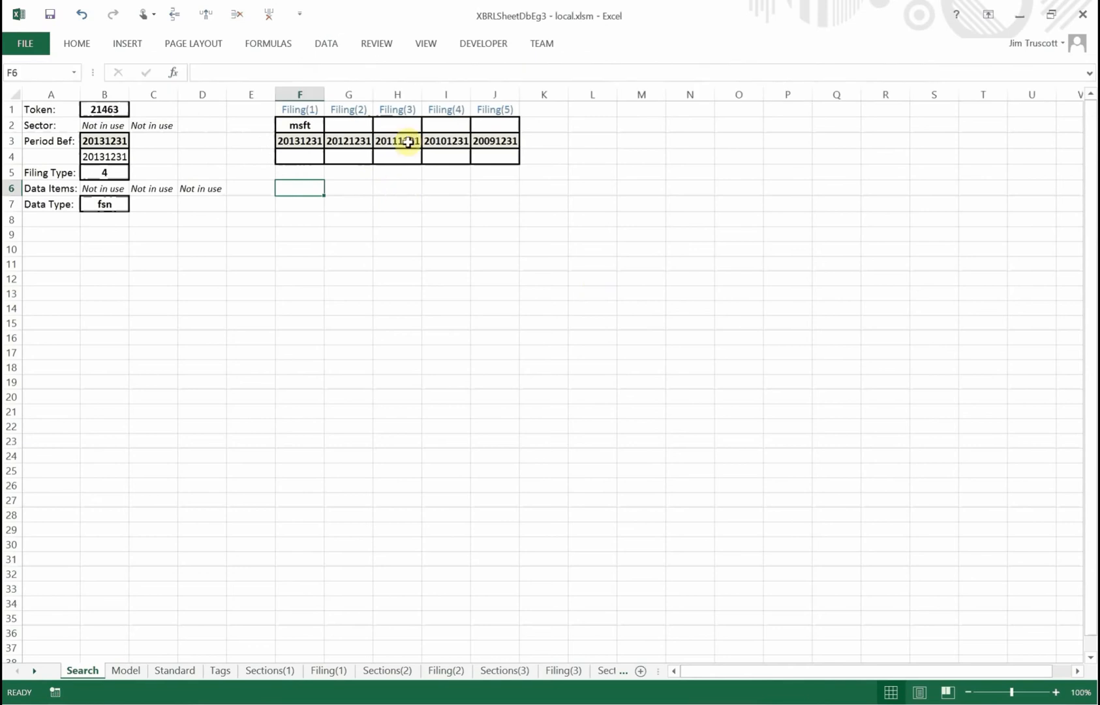
{"action": "mouse_move", "coordinate": [397, 110]}
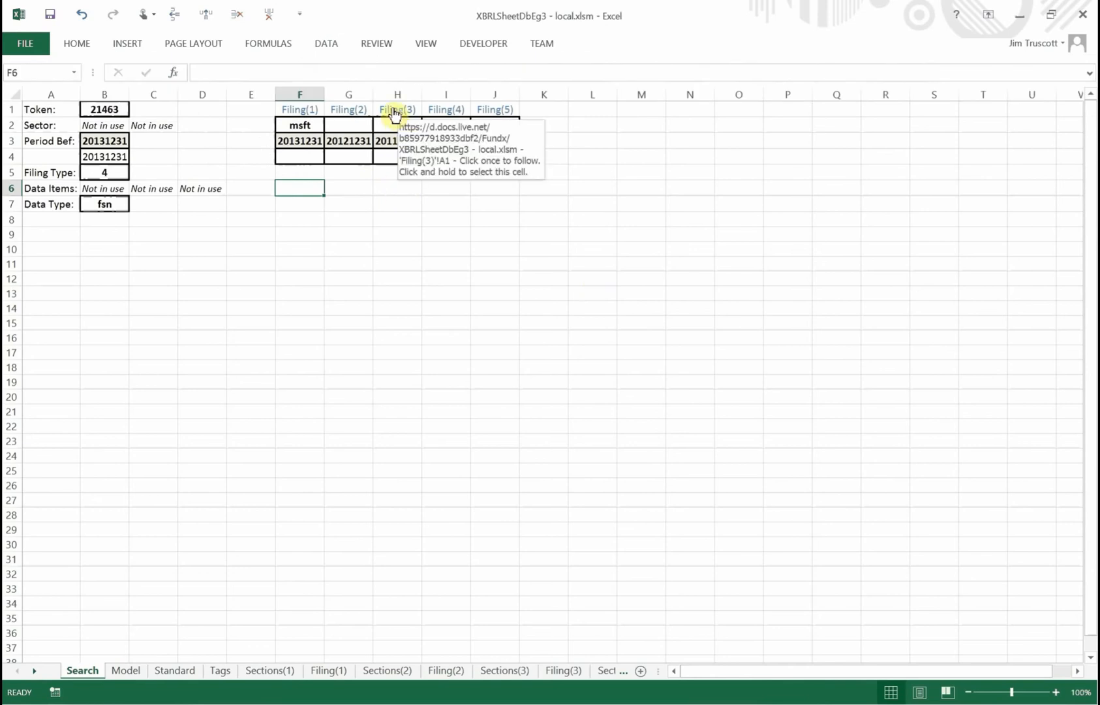
{"action": "mouse_move", "coordinate": [406, 198]}
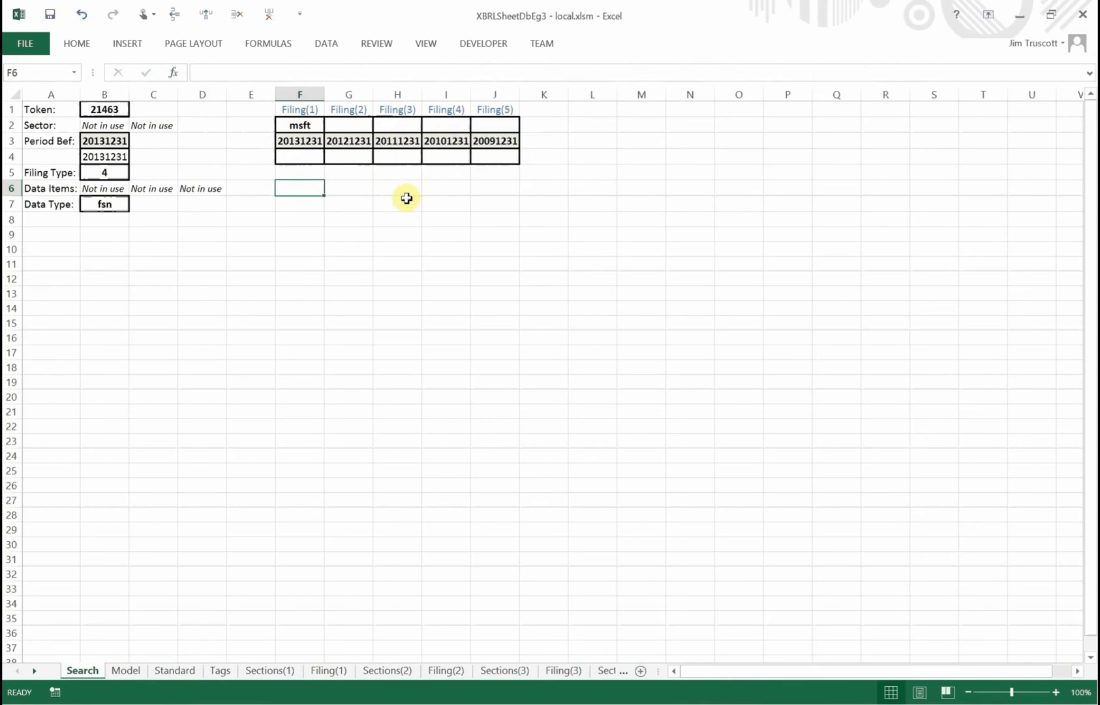